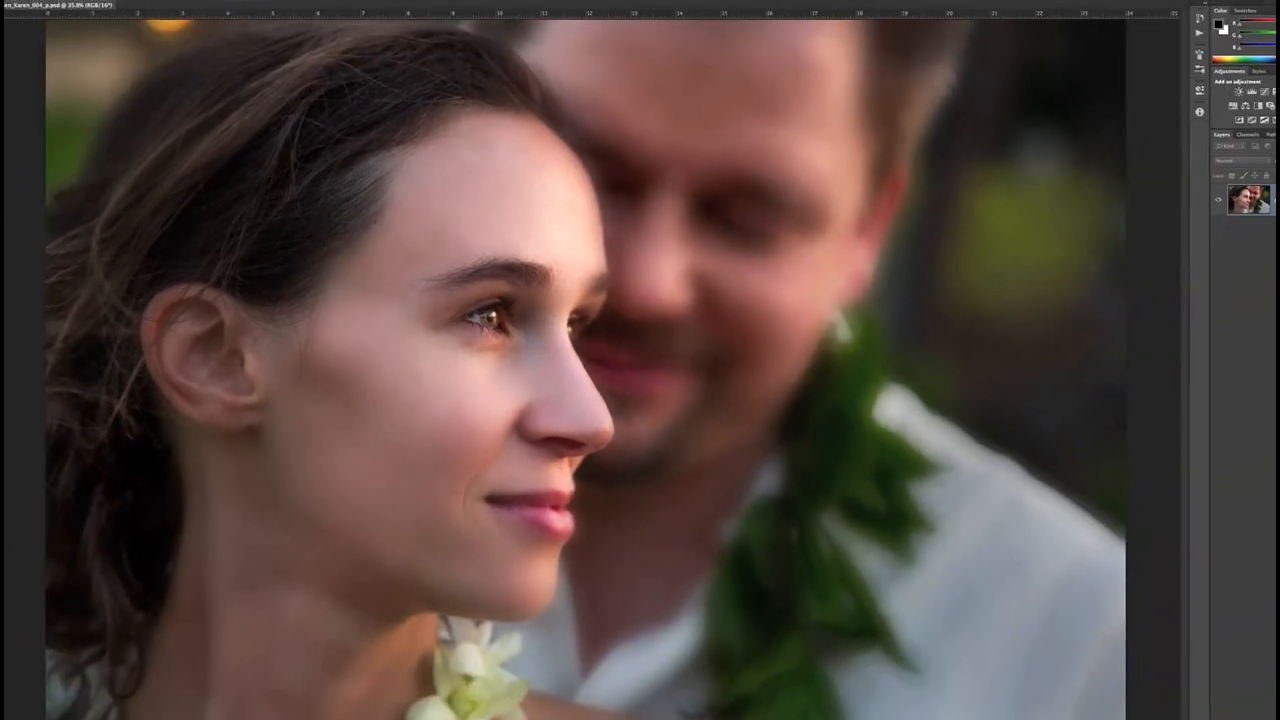
Launch the imagePROGRAF Layout Plug-In from File > Automate on the wedding portrait
left_click(16, 8)
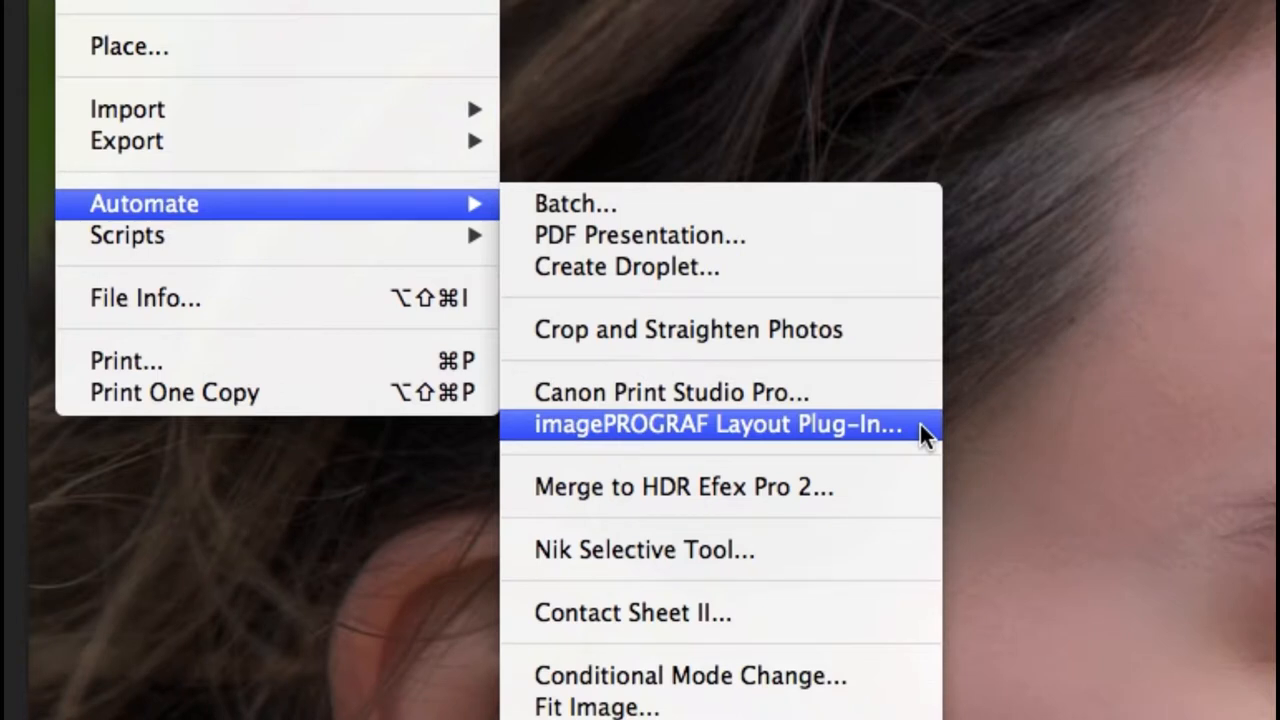
left_click(718, 424)
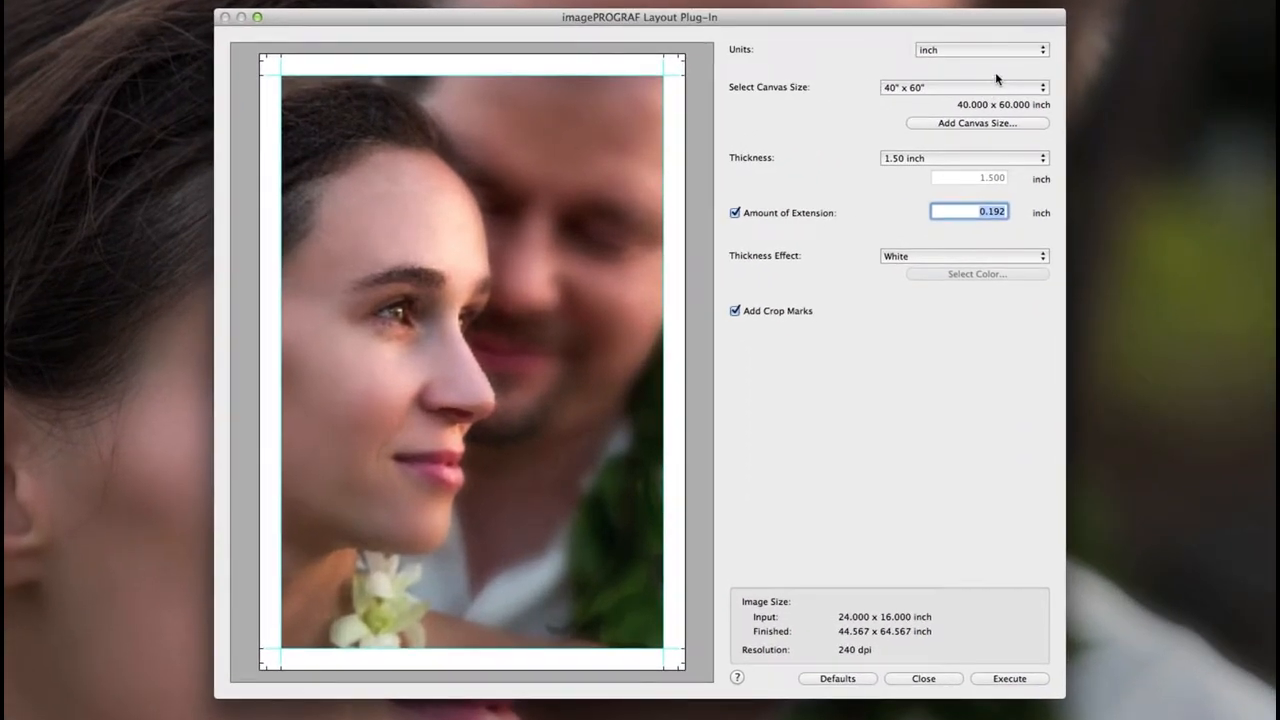
Choose the 20 x 24 inch canvas size and keep the 1.50 inch edge thickness
left_click(964, 88)
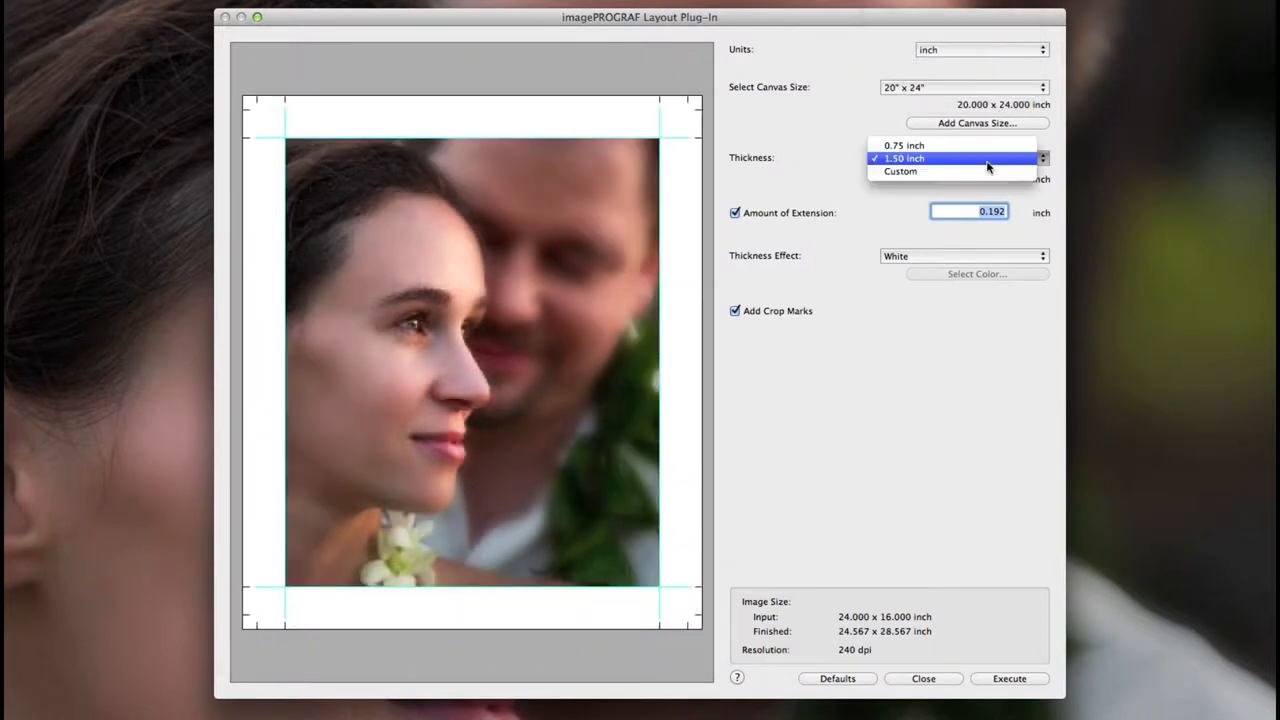
left_click(904, 158)
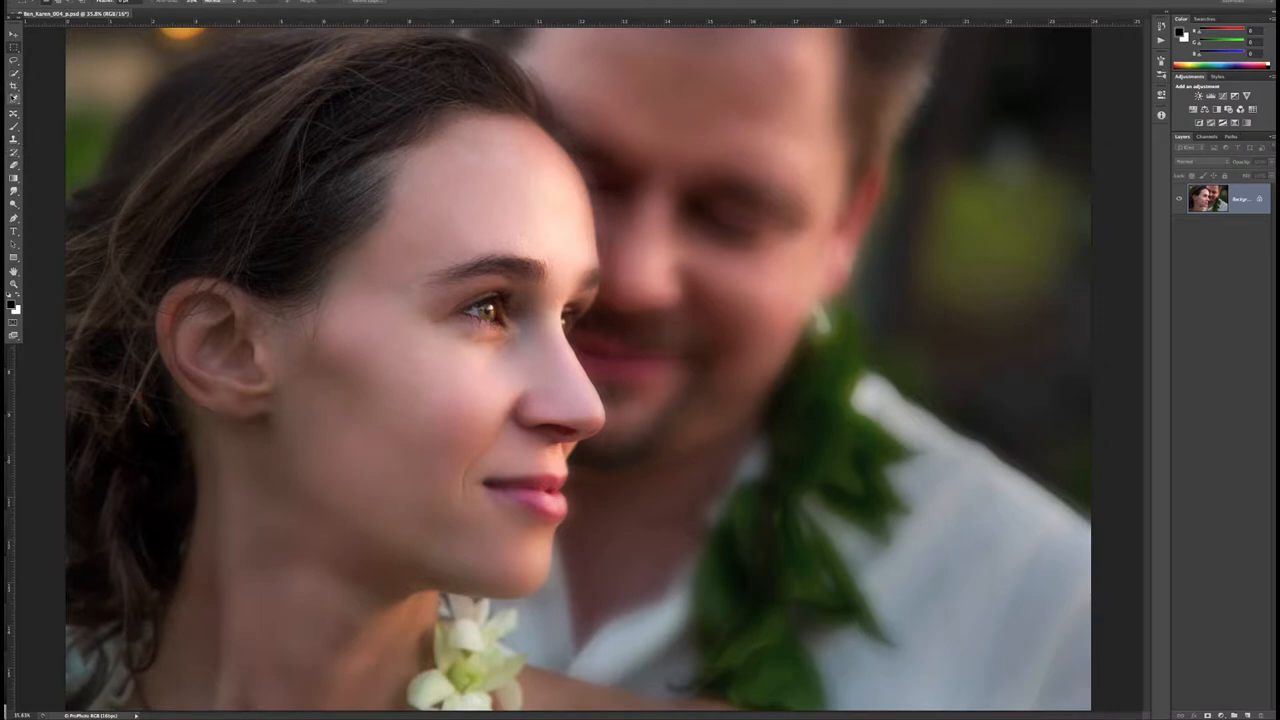
Return to the File menu's Automate commands to reach the Layout Plug-In again
left_click_drag(238, 30, 918, 706)
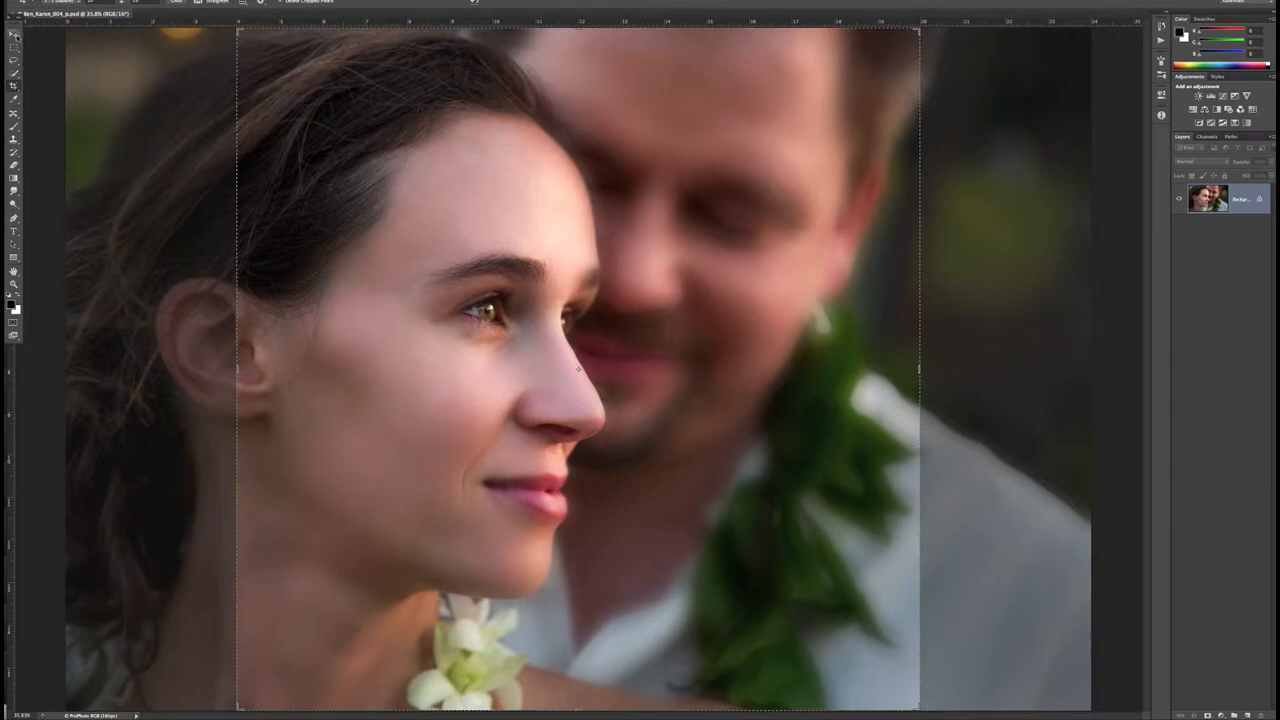
left_click(24, 2)
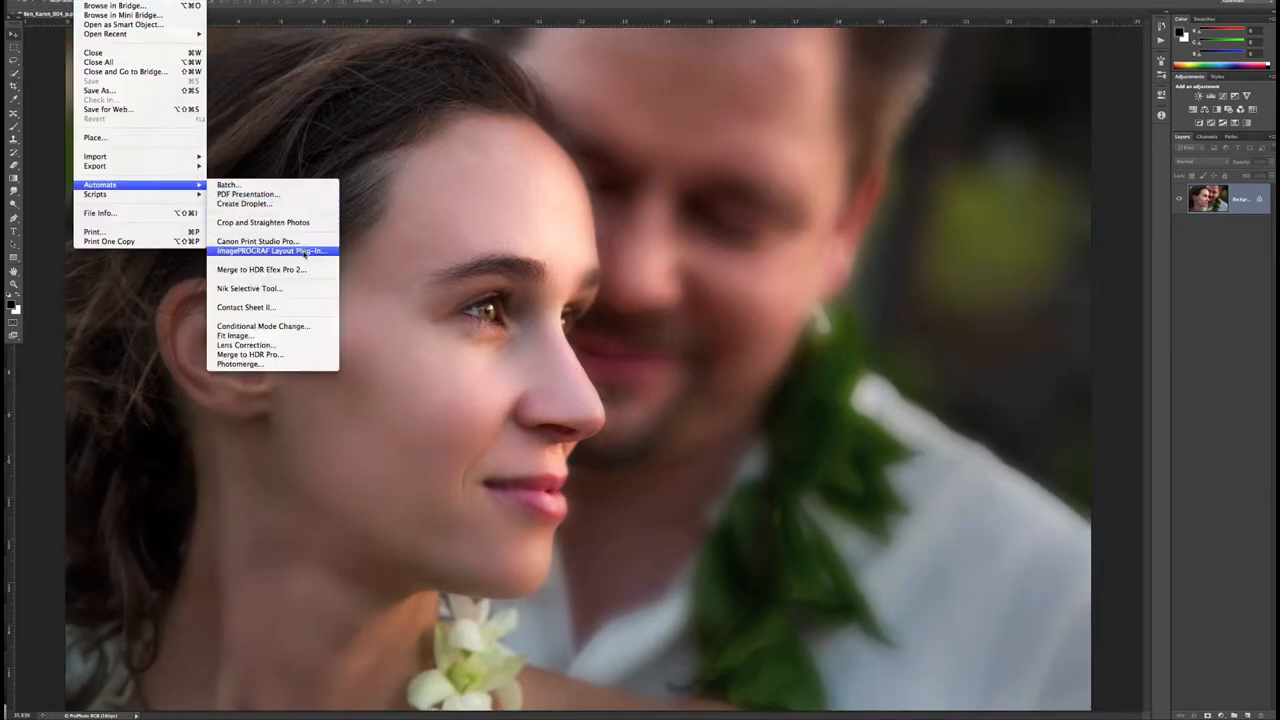
Reopen the Layout Plug-In with a 40 x 60 inch canvas shown in pixels (9600 × 14400)
left_click(270, 252)
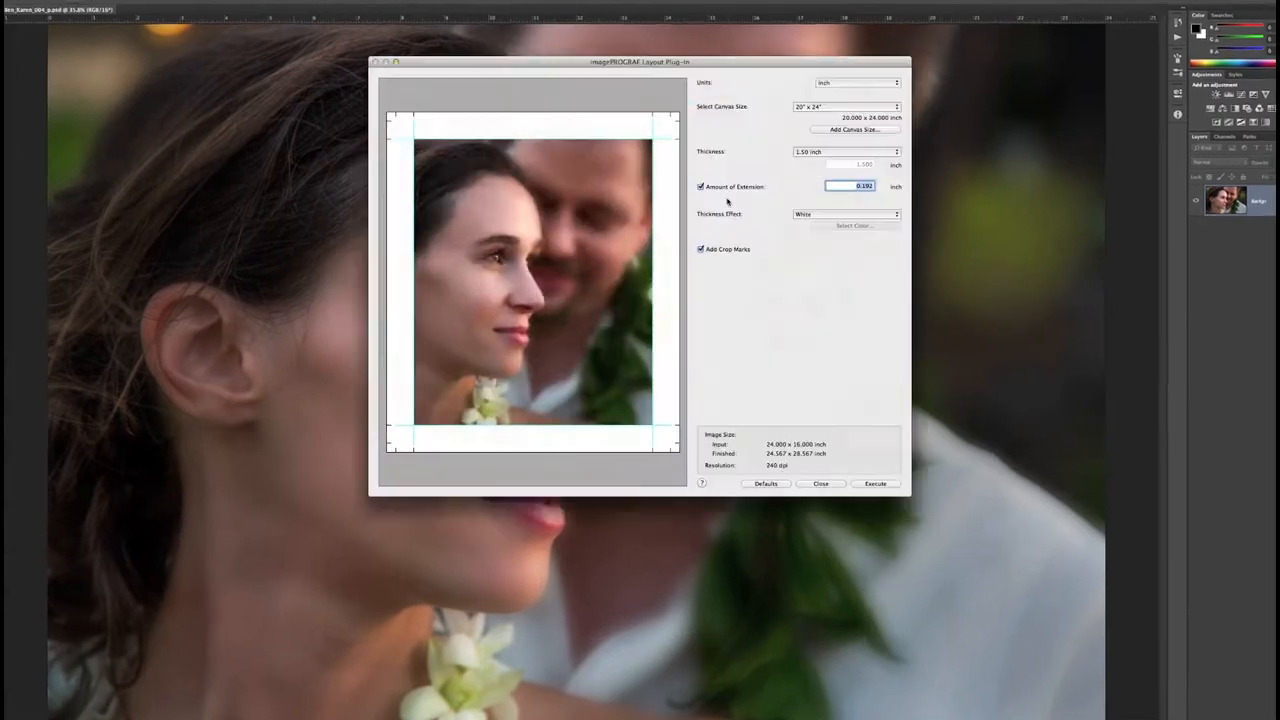
left_click(856, 108)
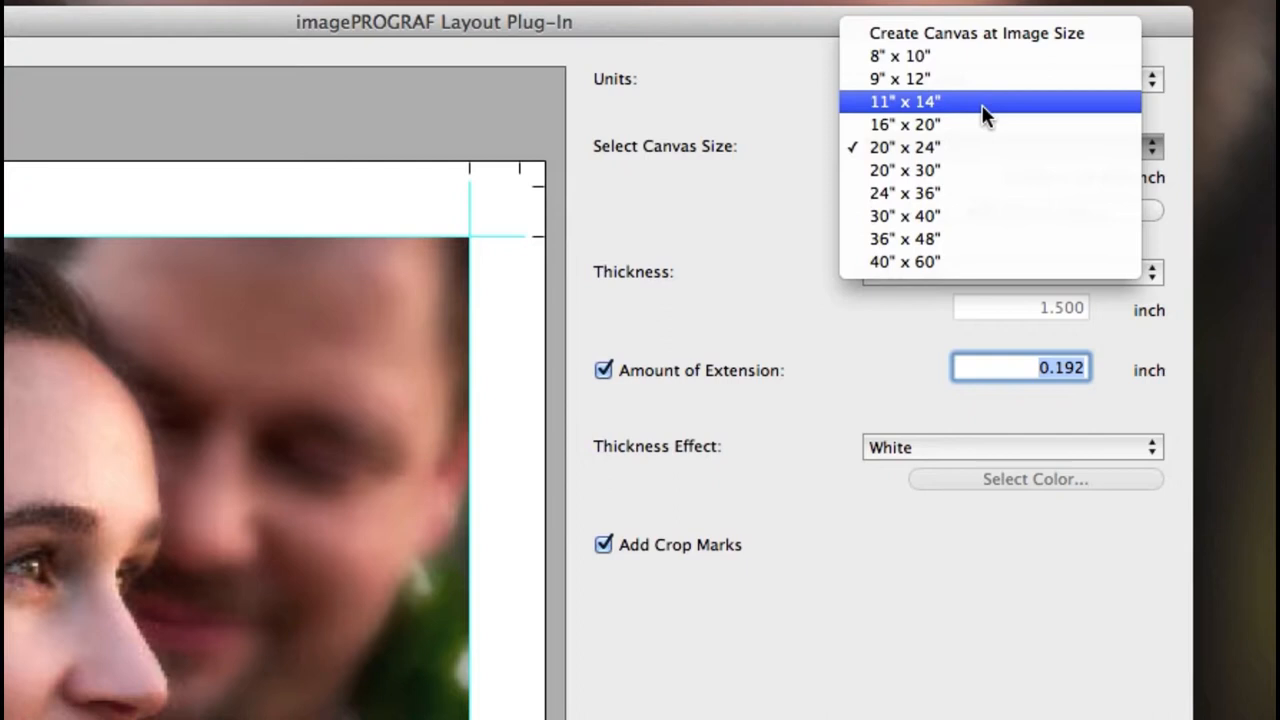
mouse_move(990, 124)
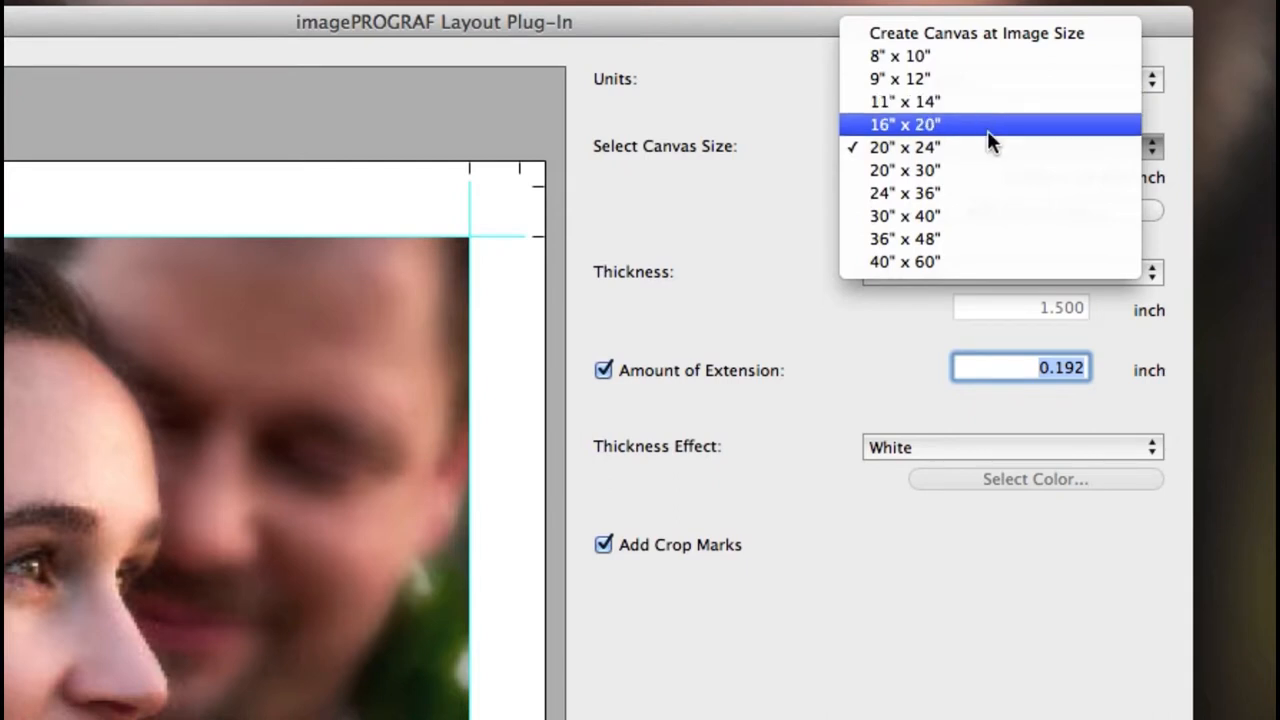
left_click(904, 260)
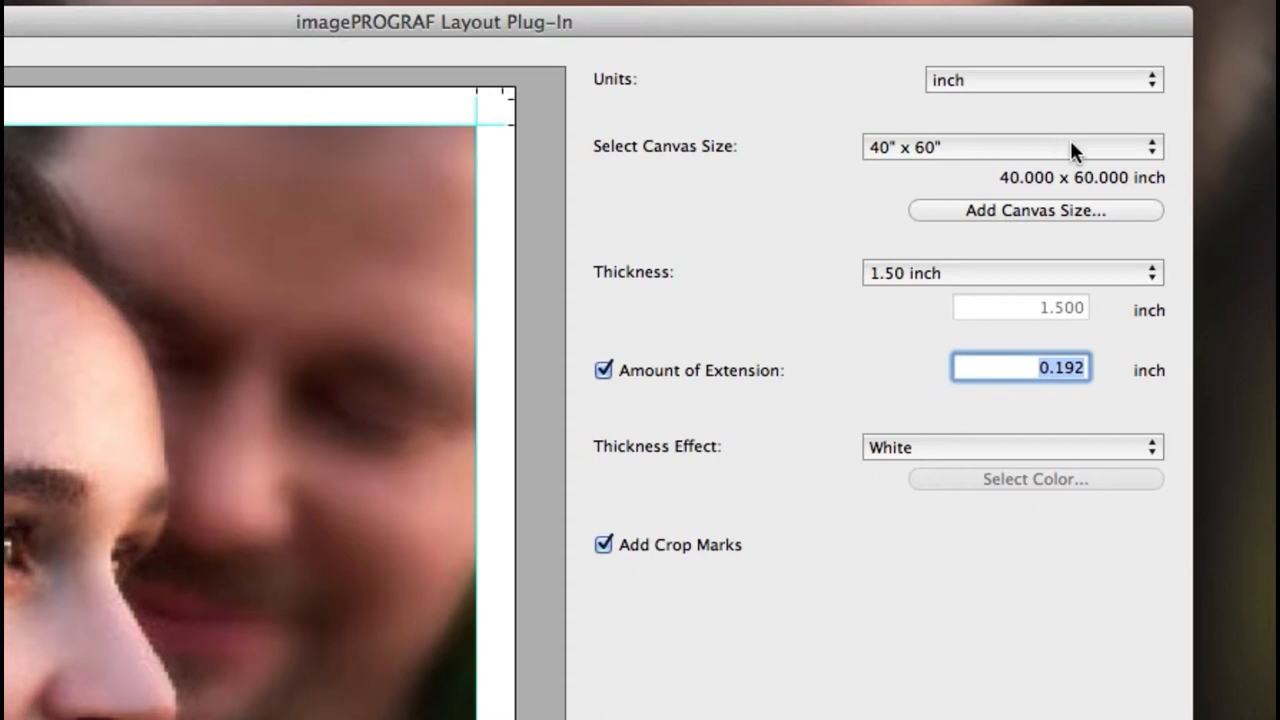
left_click(1044, 80)
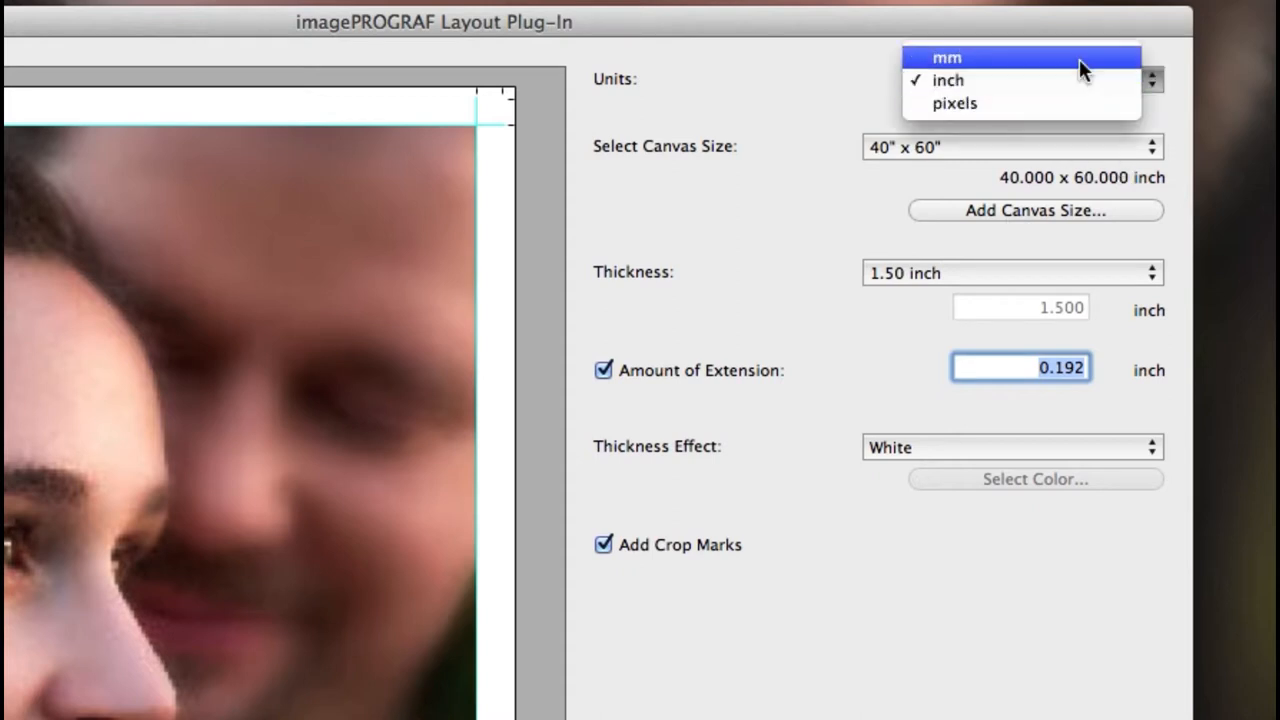
left_click(956, 104)
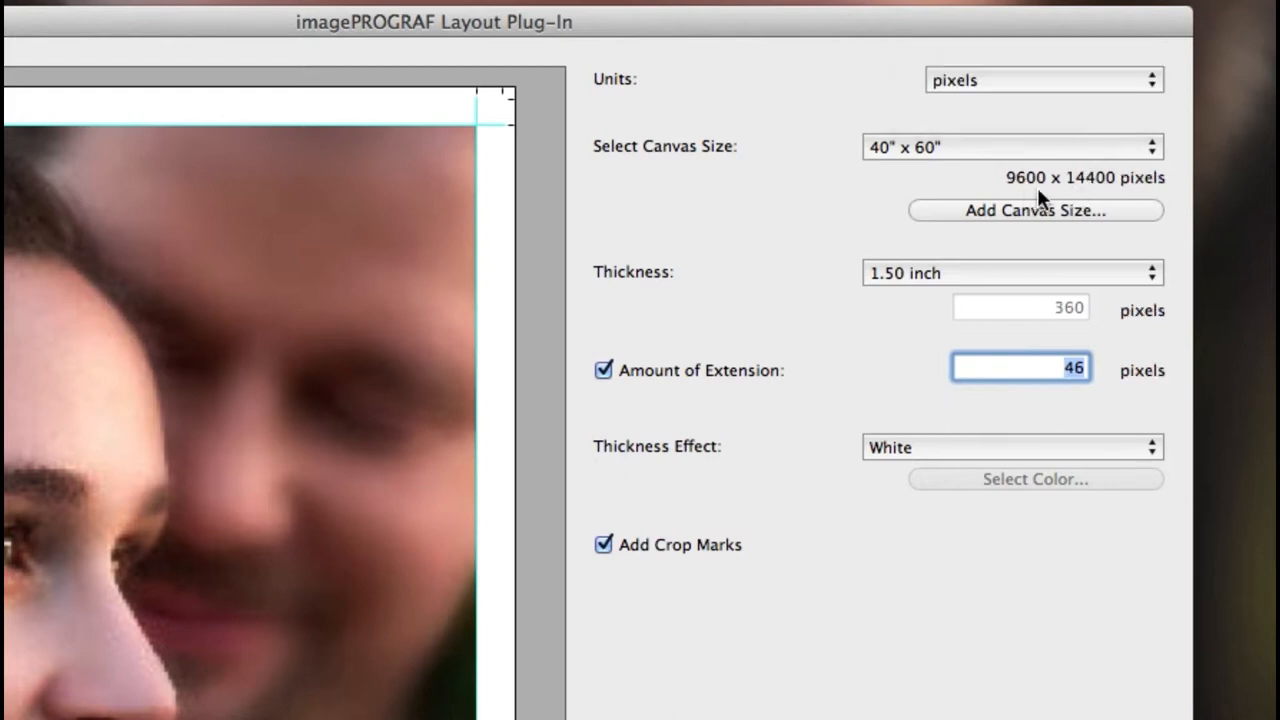
mouse_move(1120, 156)
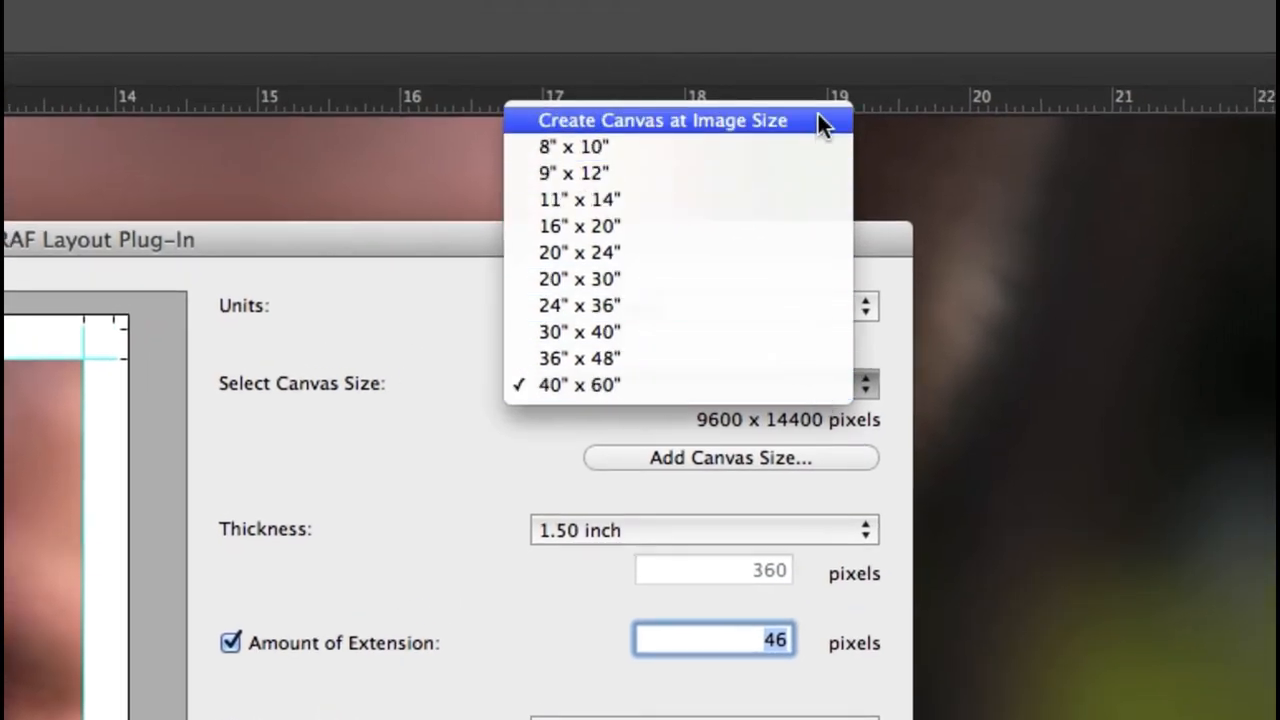
Create the canvas at image size, 24 x 16 inches, with units back in inches
left_click(662, 120)
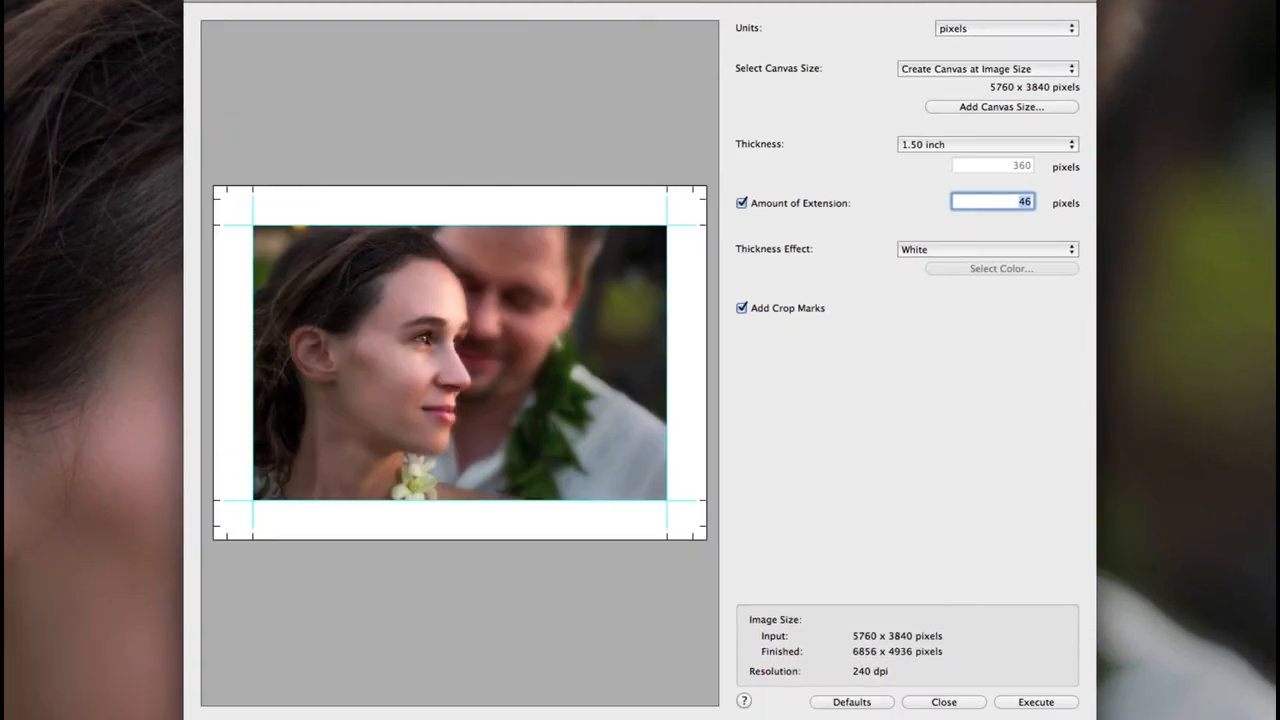
left_click(988, 68)
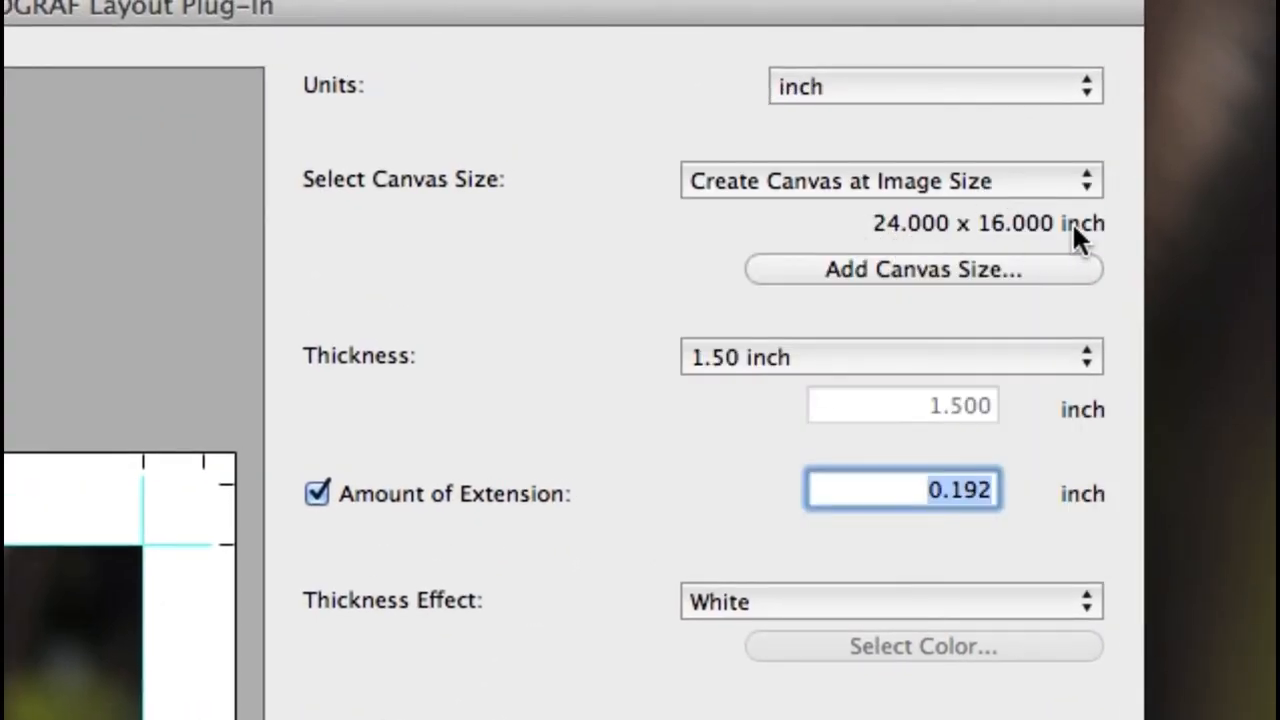
mouse_move(200, 590)
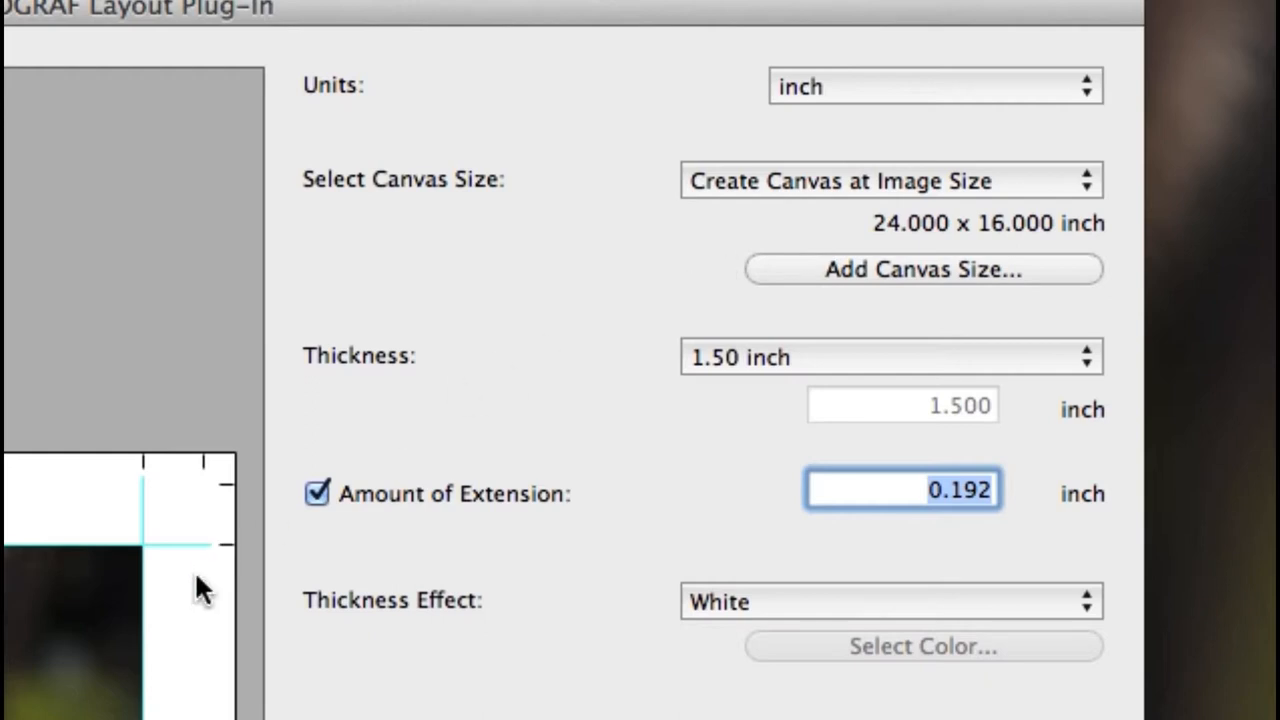
mouse_move(1076, 284)
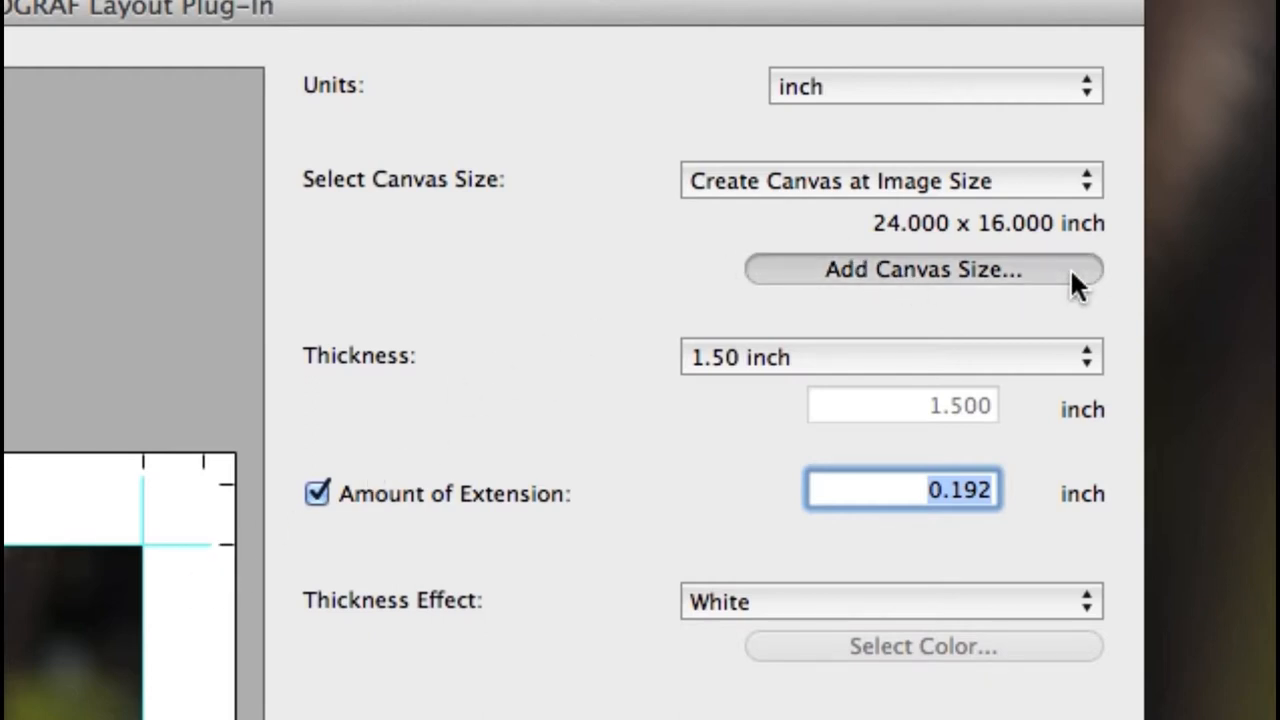
Add a custom canvas size named 24X16 with width 24 and height 16 inches
left_click(922, 268)
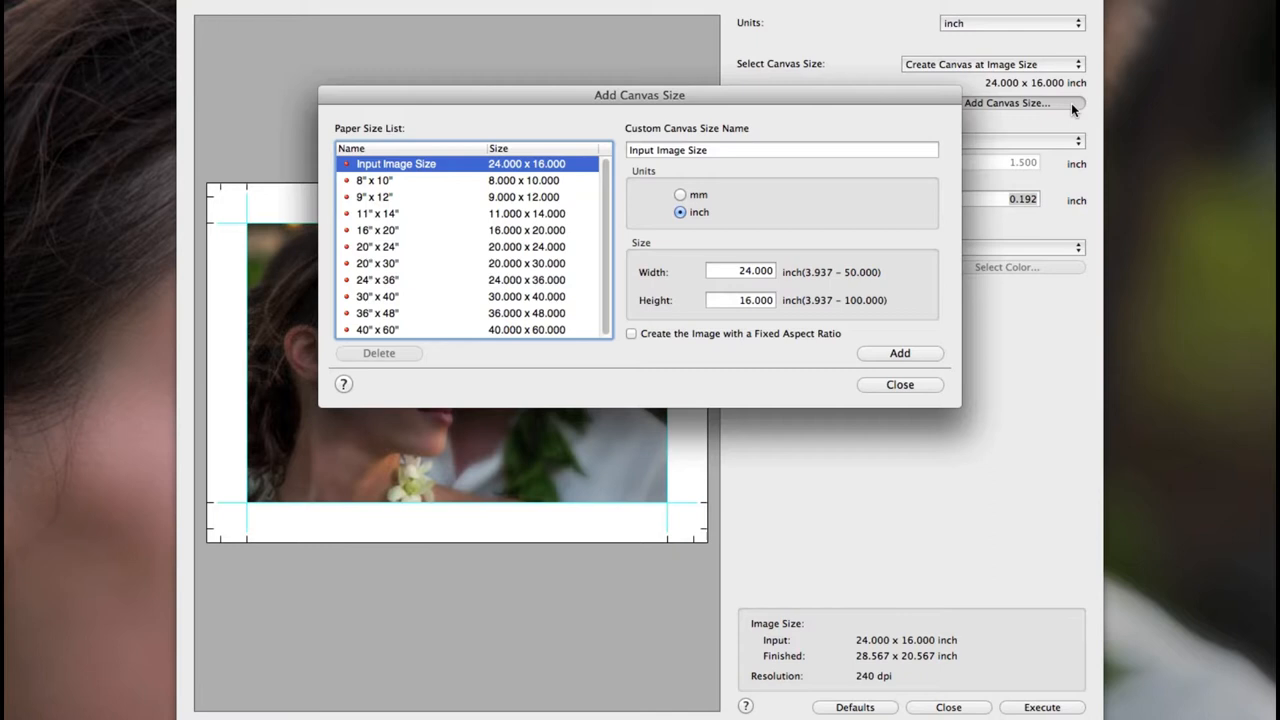
mouse_move(744, 150)
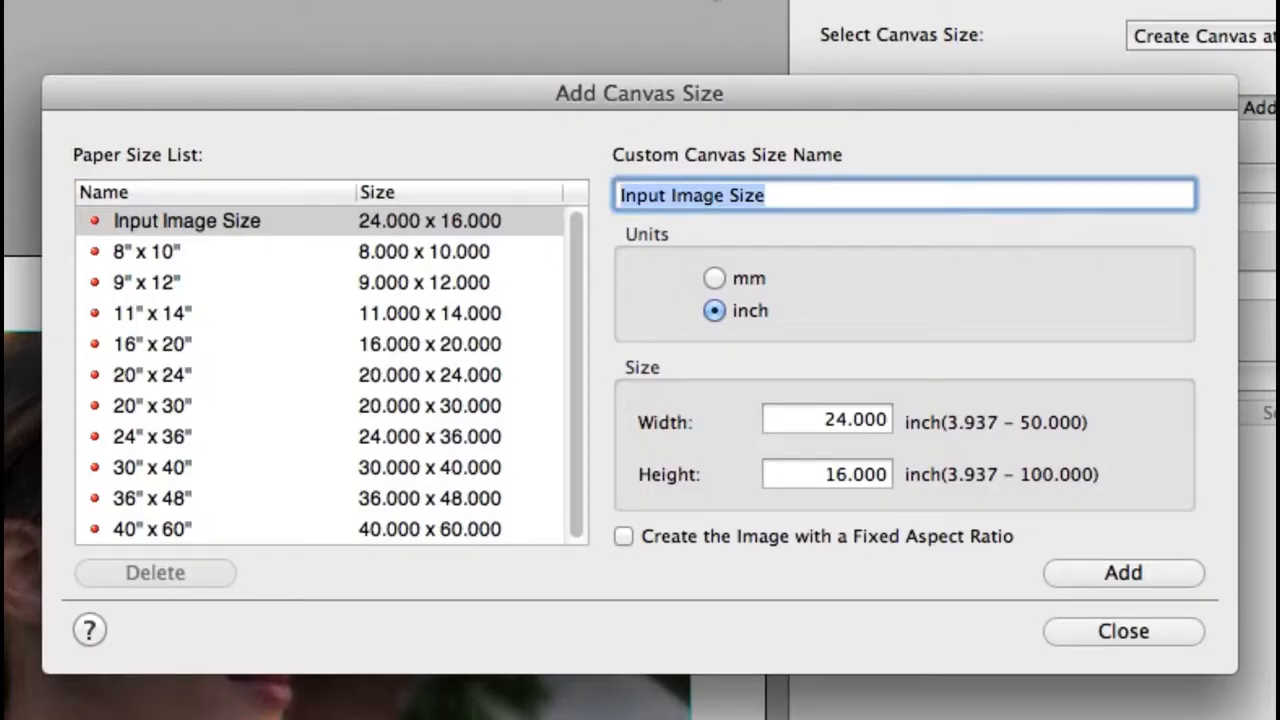
type("24X")
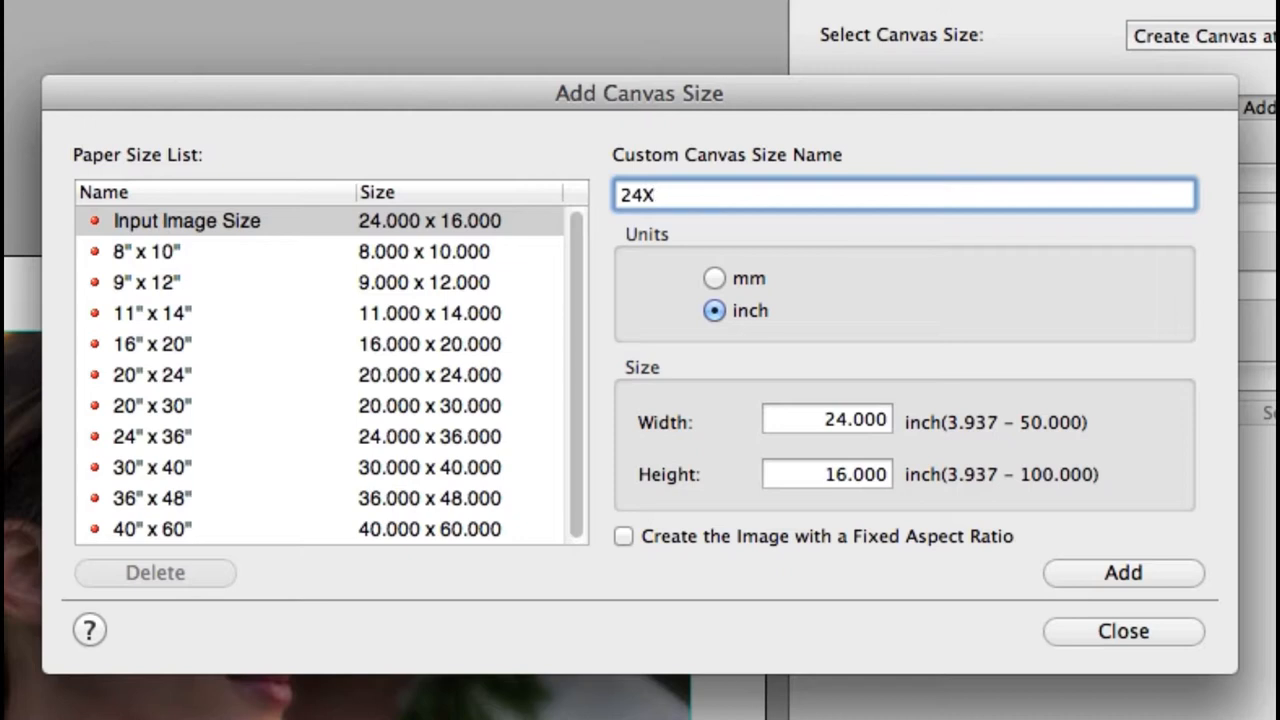
type("16")
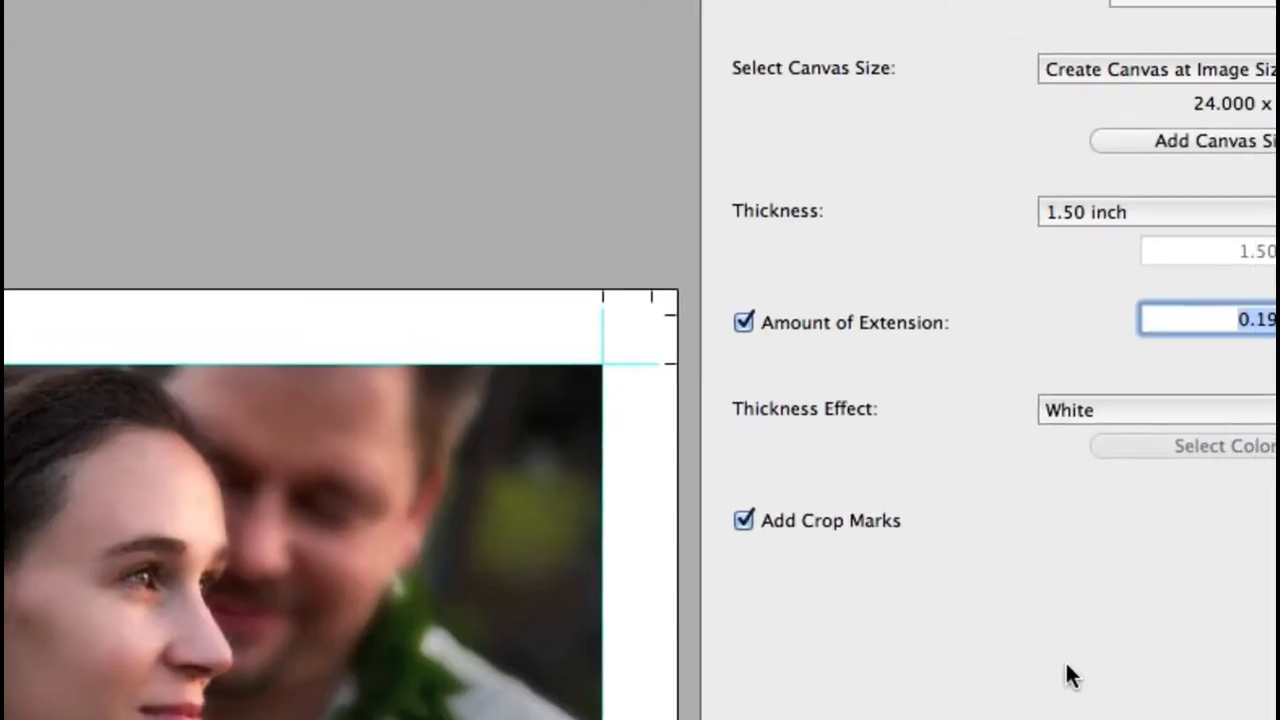
Select the 24X16 canvas with a custom 1.500 inch thickness, leaving the 0.192 inch extension on
left_click(1150, 68)
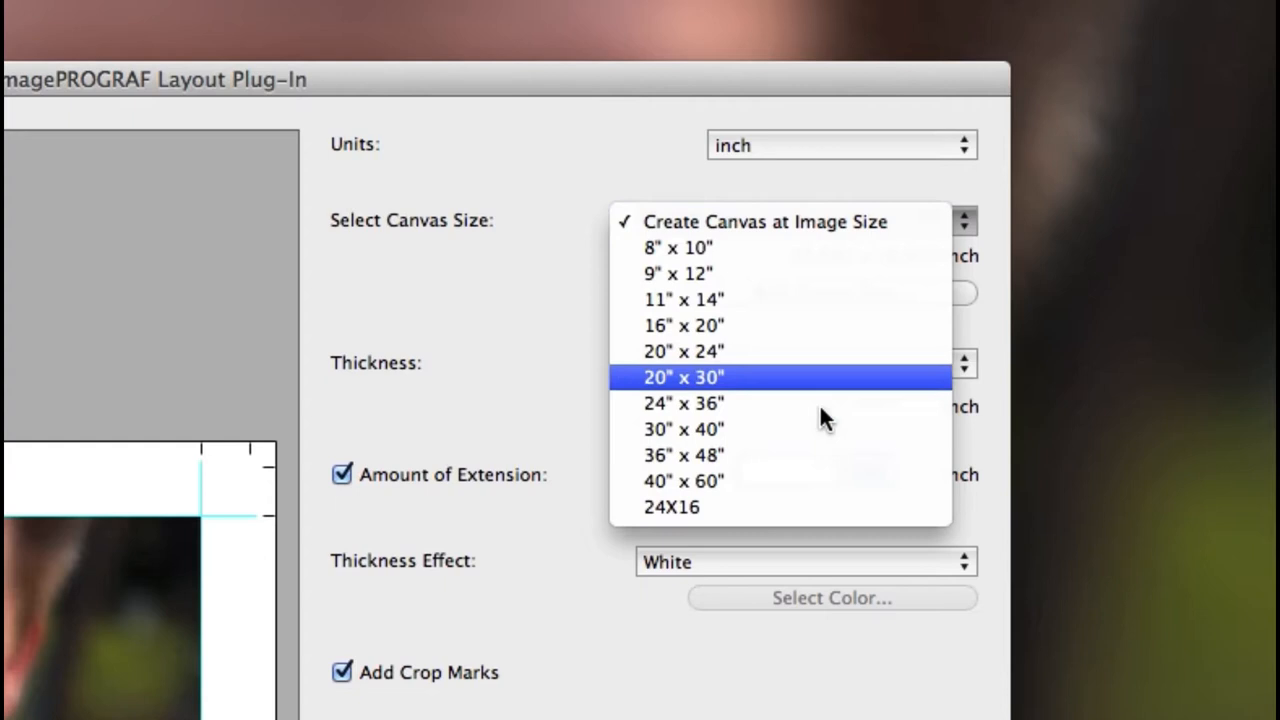
left_click(672, 508)
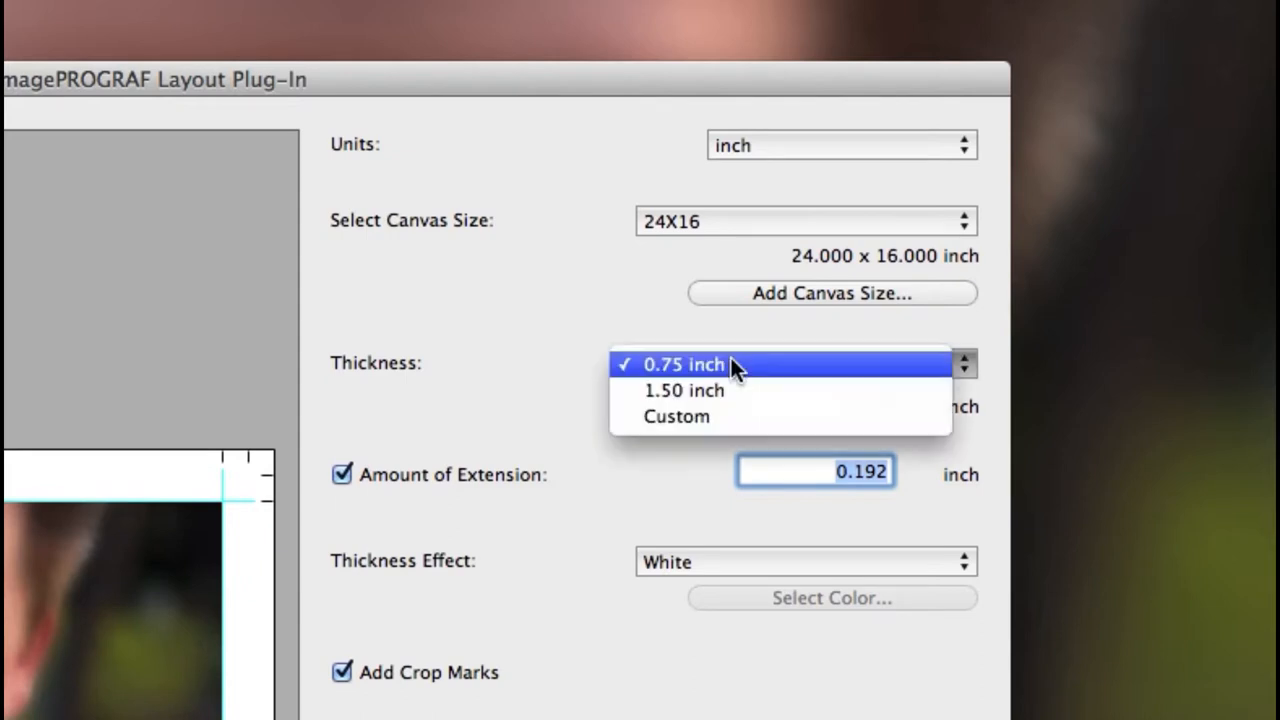
left_click(684, 390)
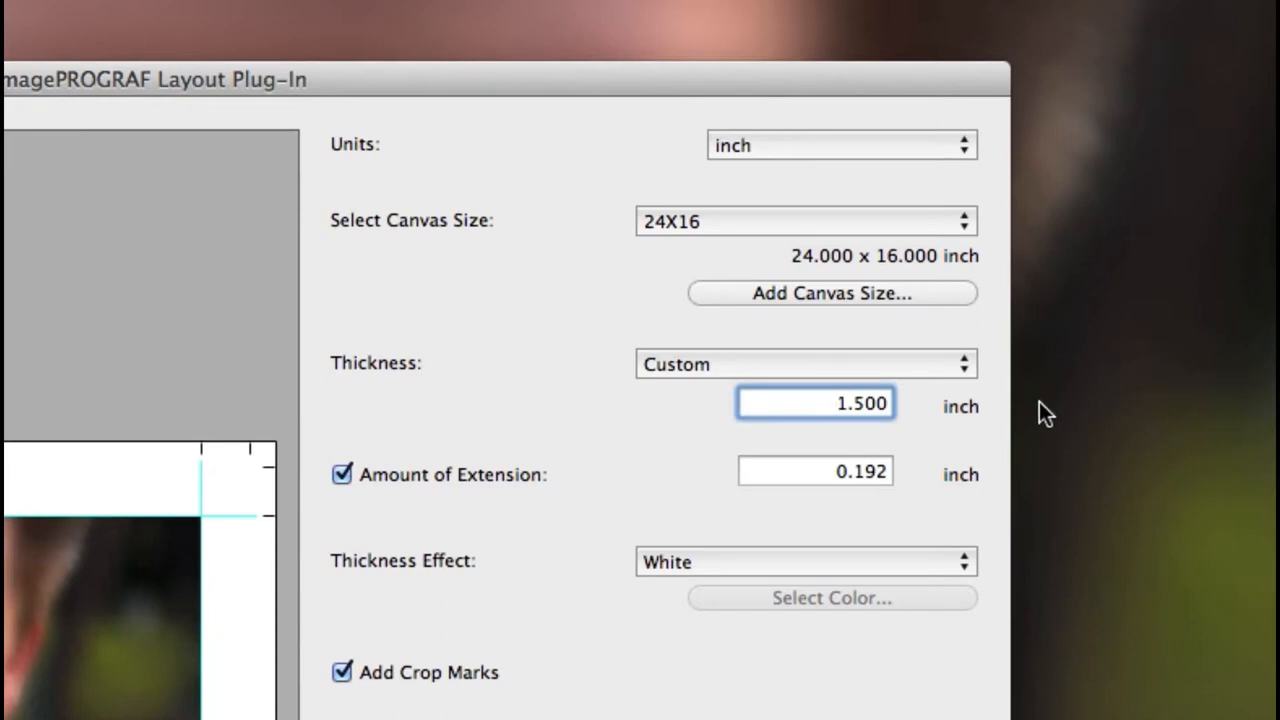
left_click(340, 474)
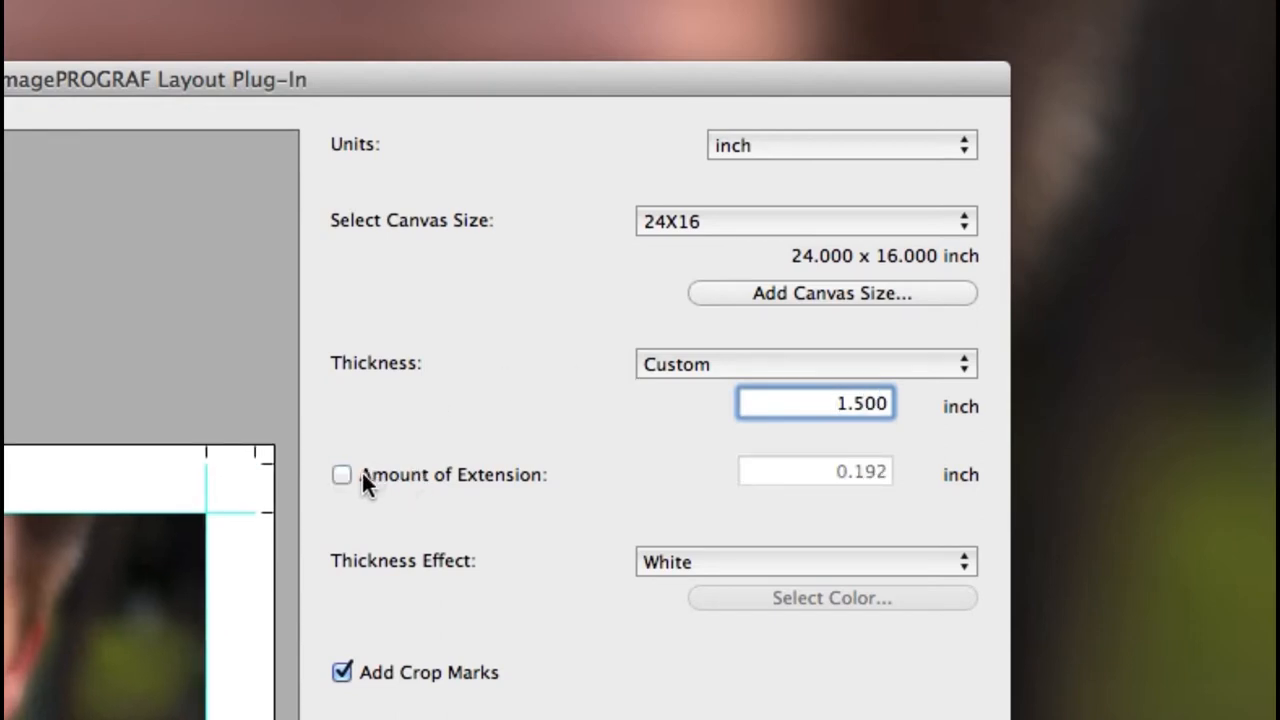
left_click(340, 474)
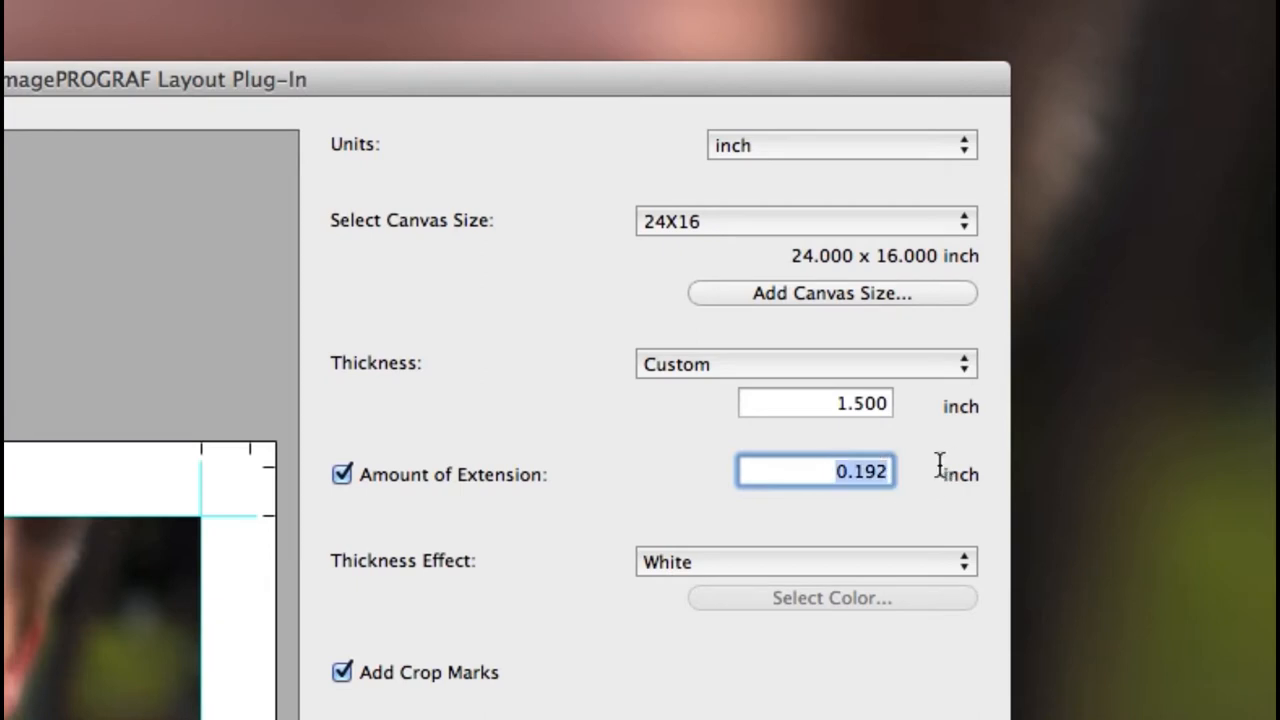
mouse_move(524, 516)
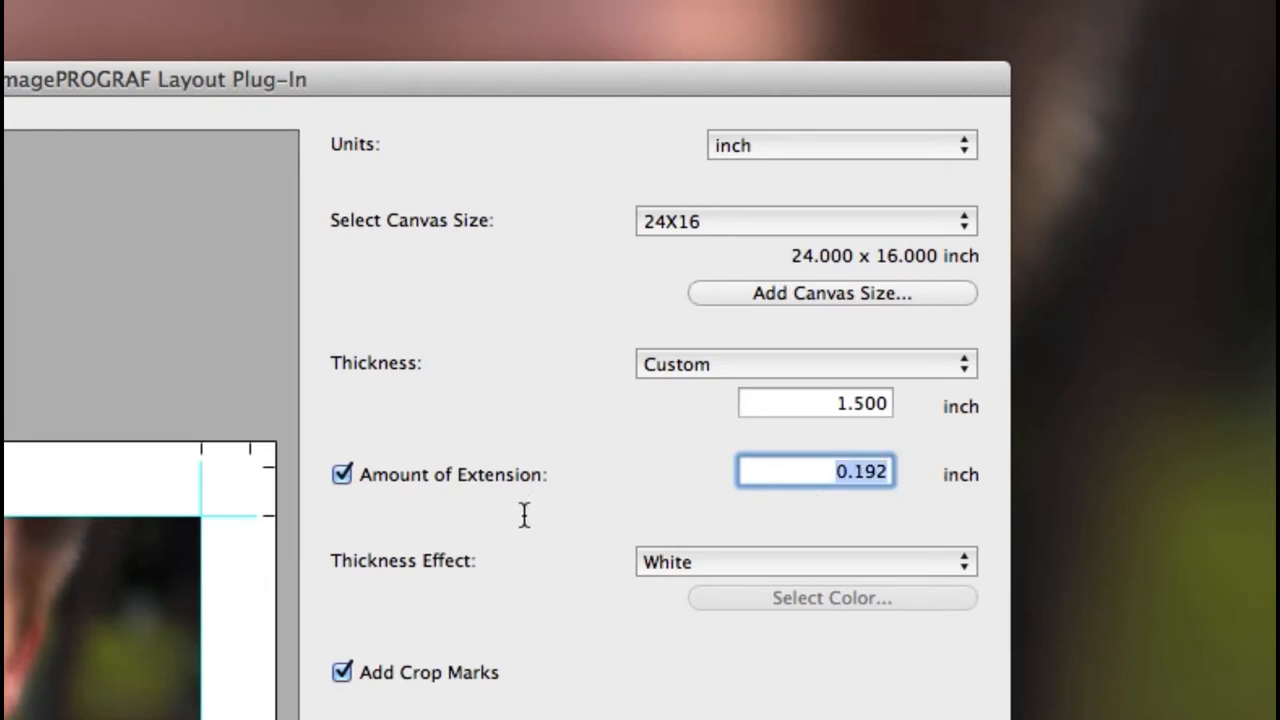
Preview the Image, Reflection and Soft Reflection thickness effects on the wrapped edges
left_click(804, 560)
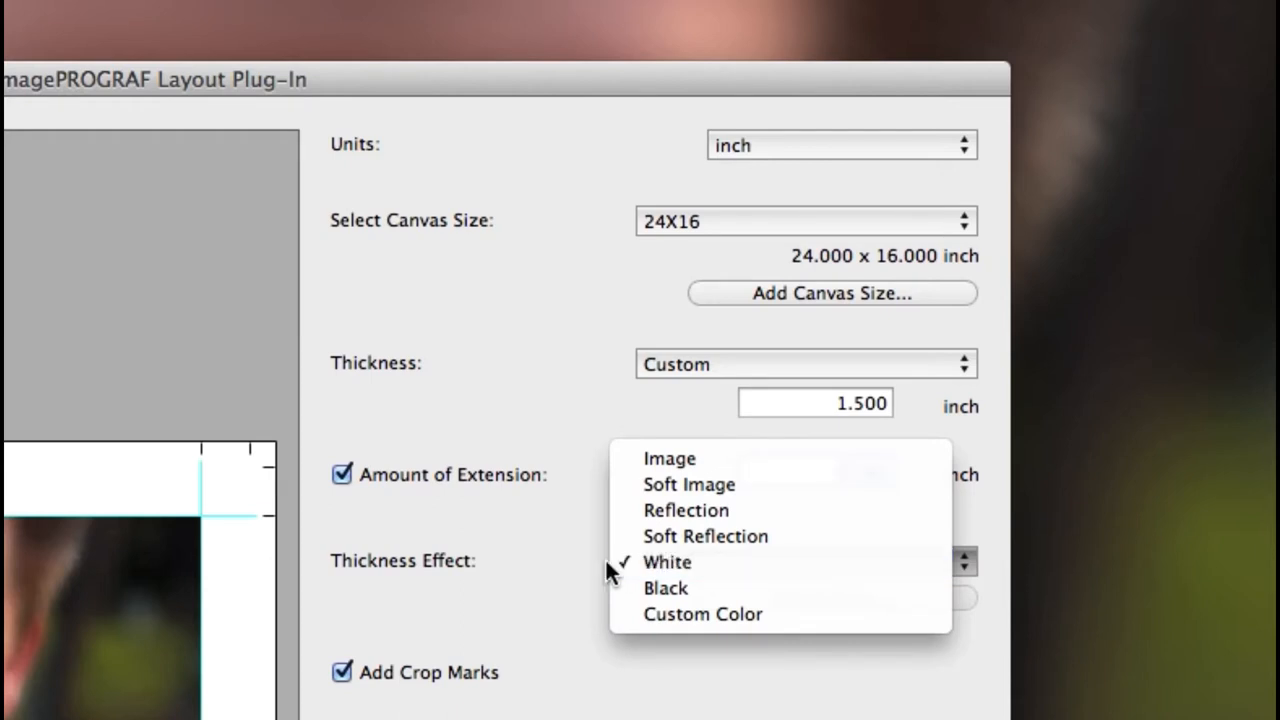
mouse_move(724, 458)
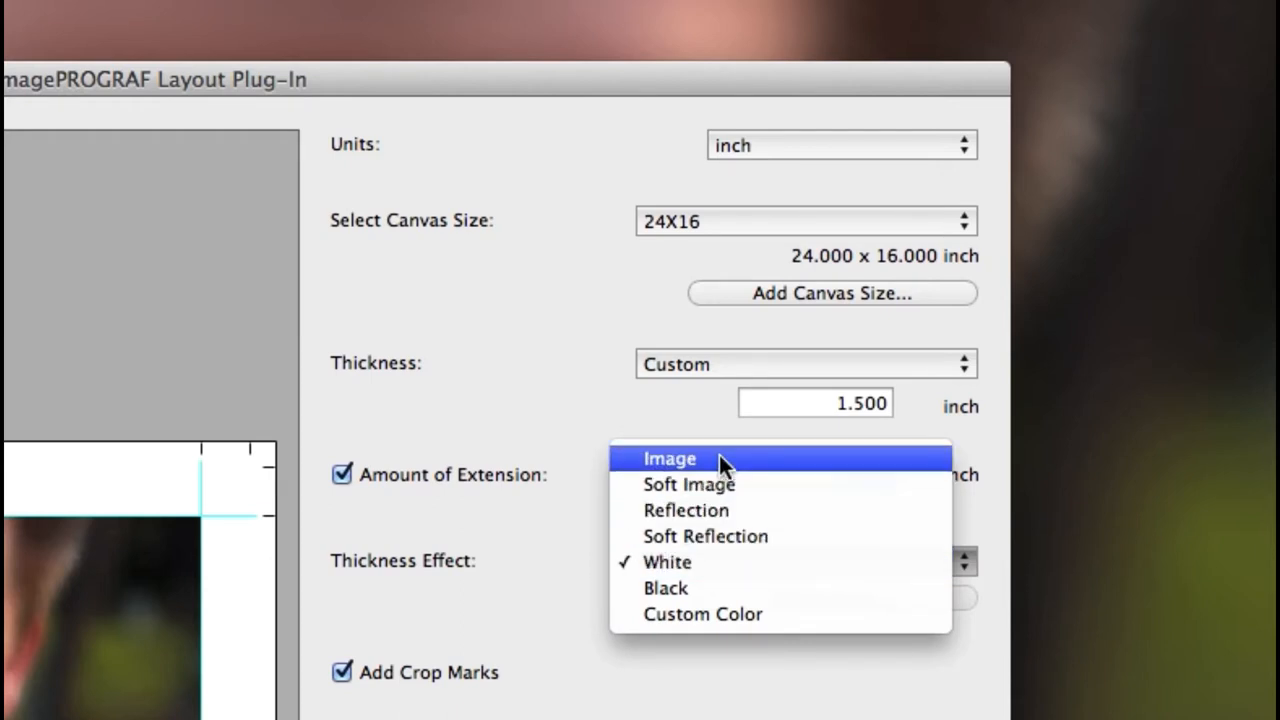
left_click(668, 458)
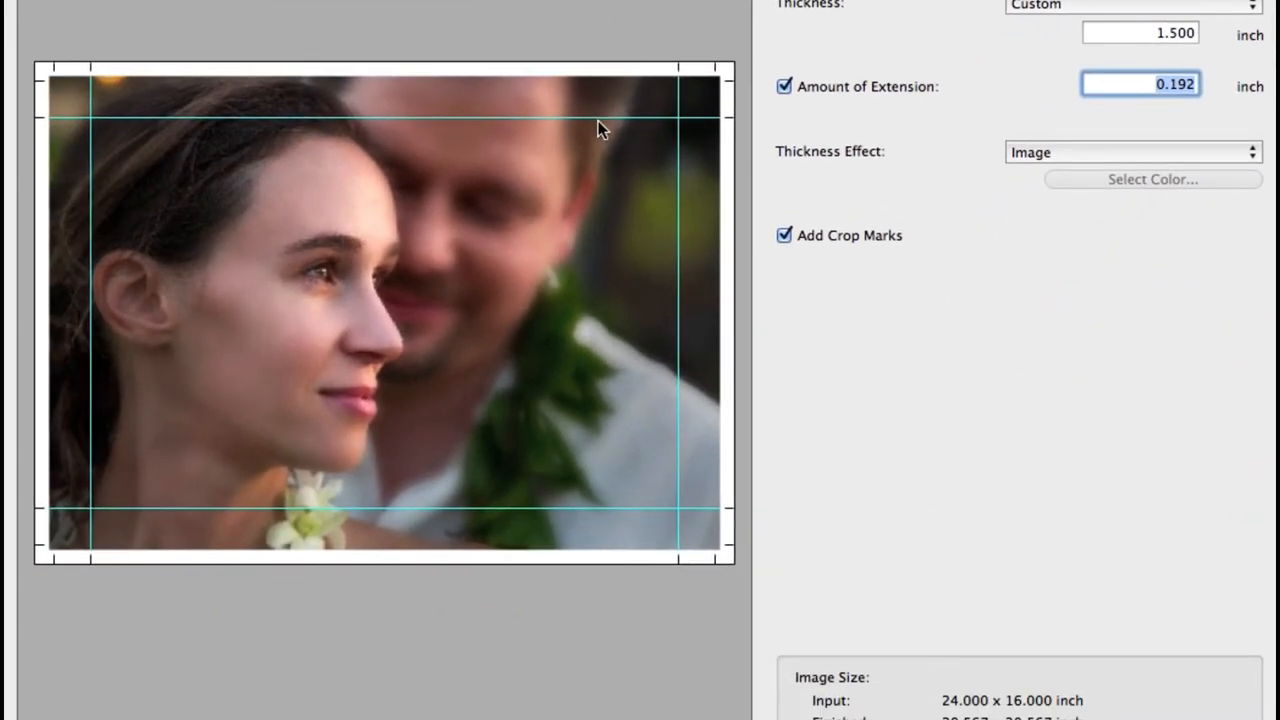
mouse_move(712, 518)
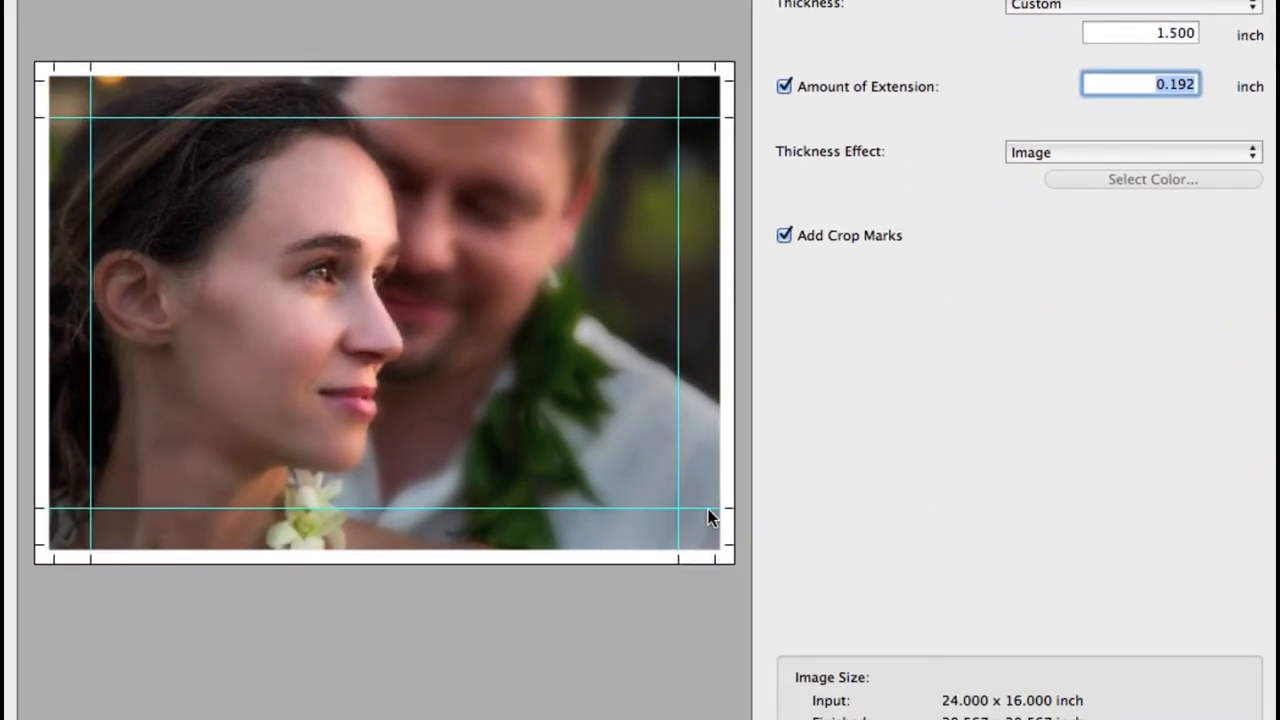
mouse_move(62, 338)
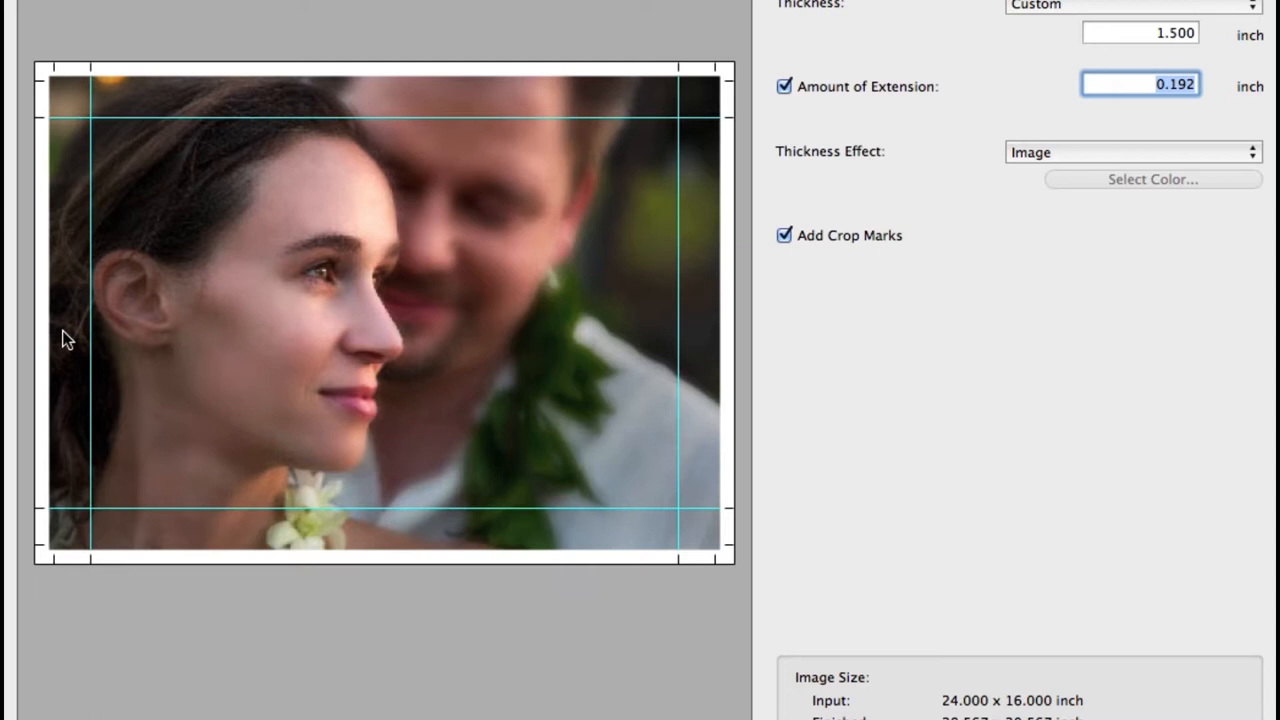
left_click(1130, 152)
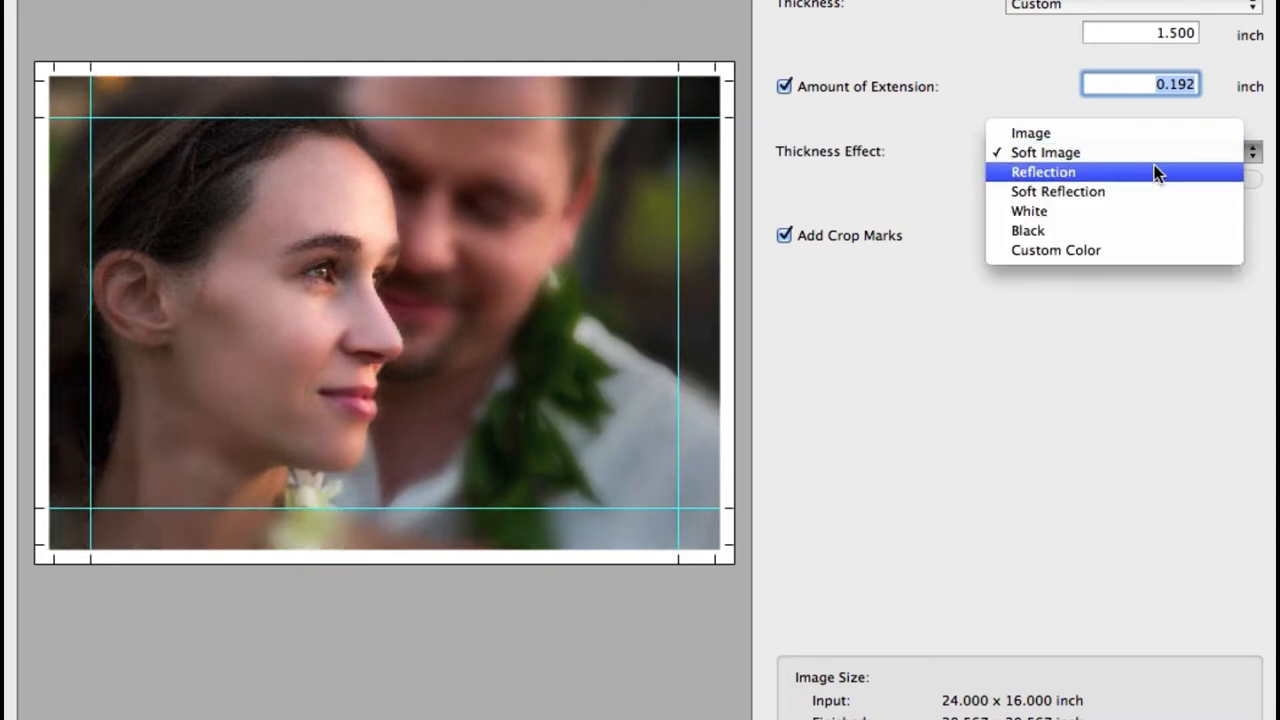
left_click(1044, 172)
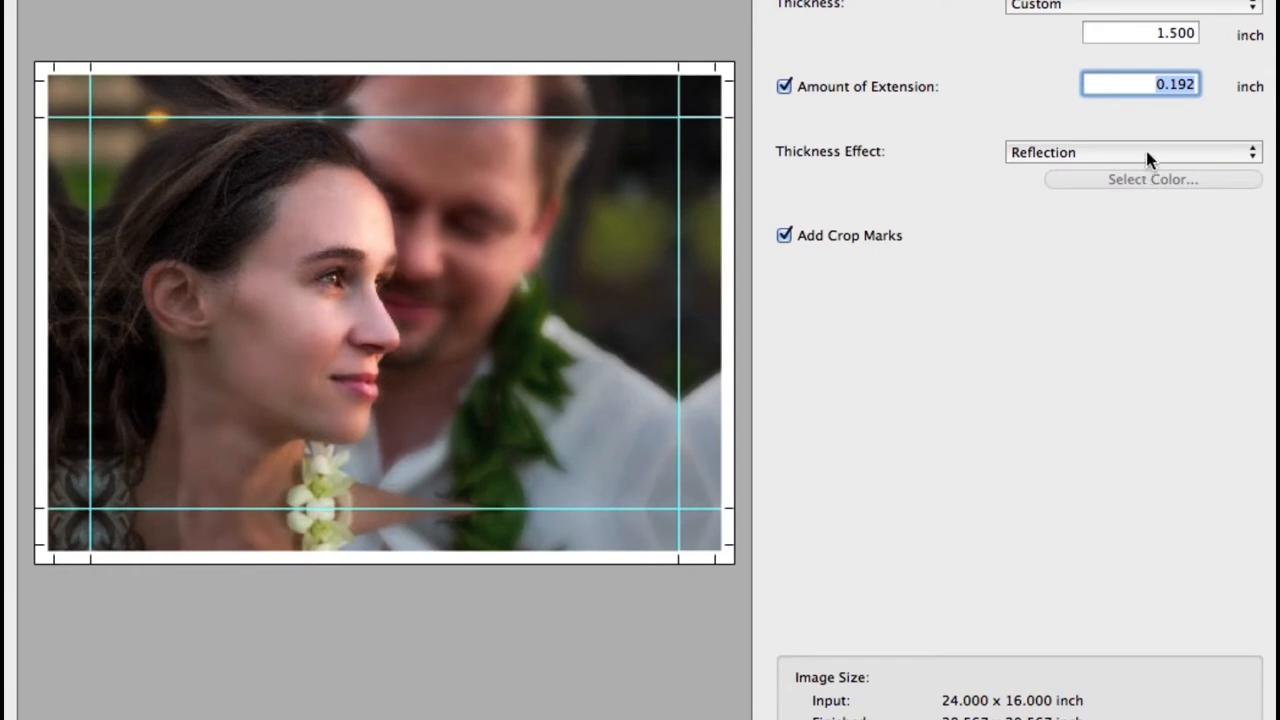
left_click(1132, 152)
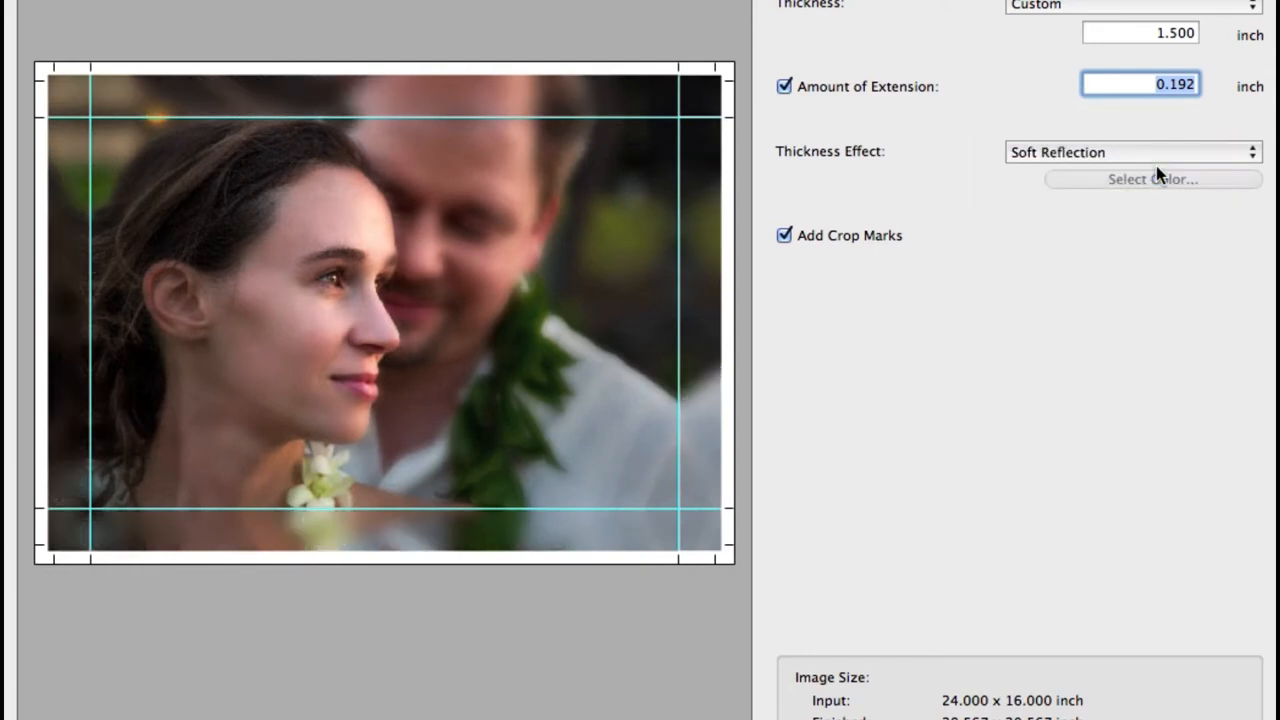
mouse_move(732, 136)
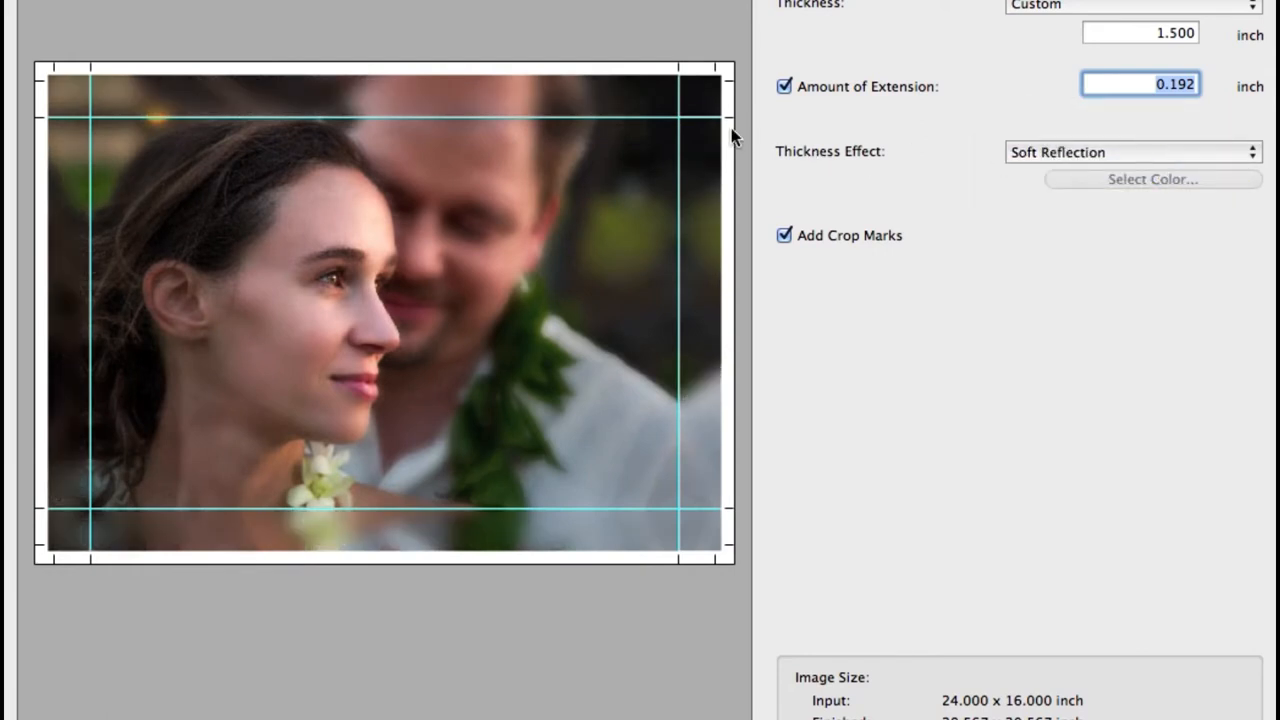
left_click(1132, 152)
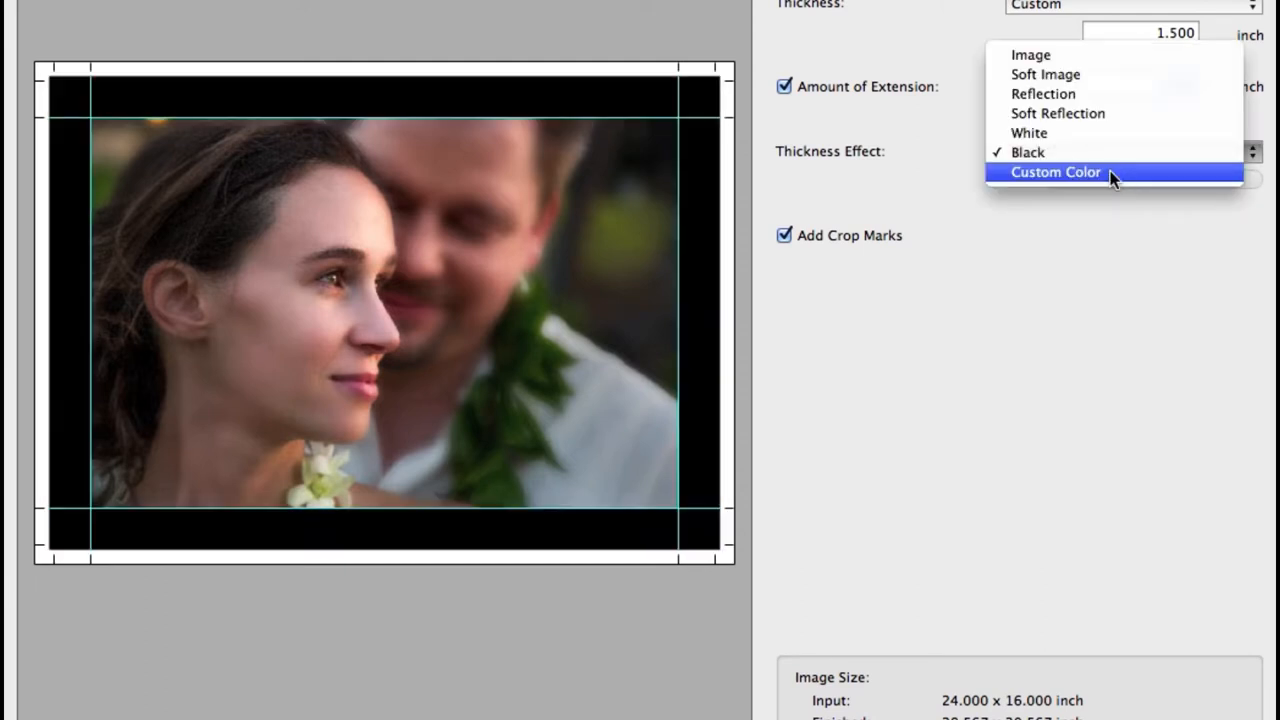
Set the thickness effect to a custom coral red colour, RGB 234/96/79
left_click(1056, 172)
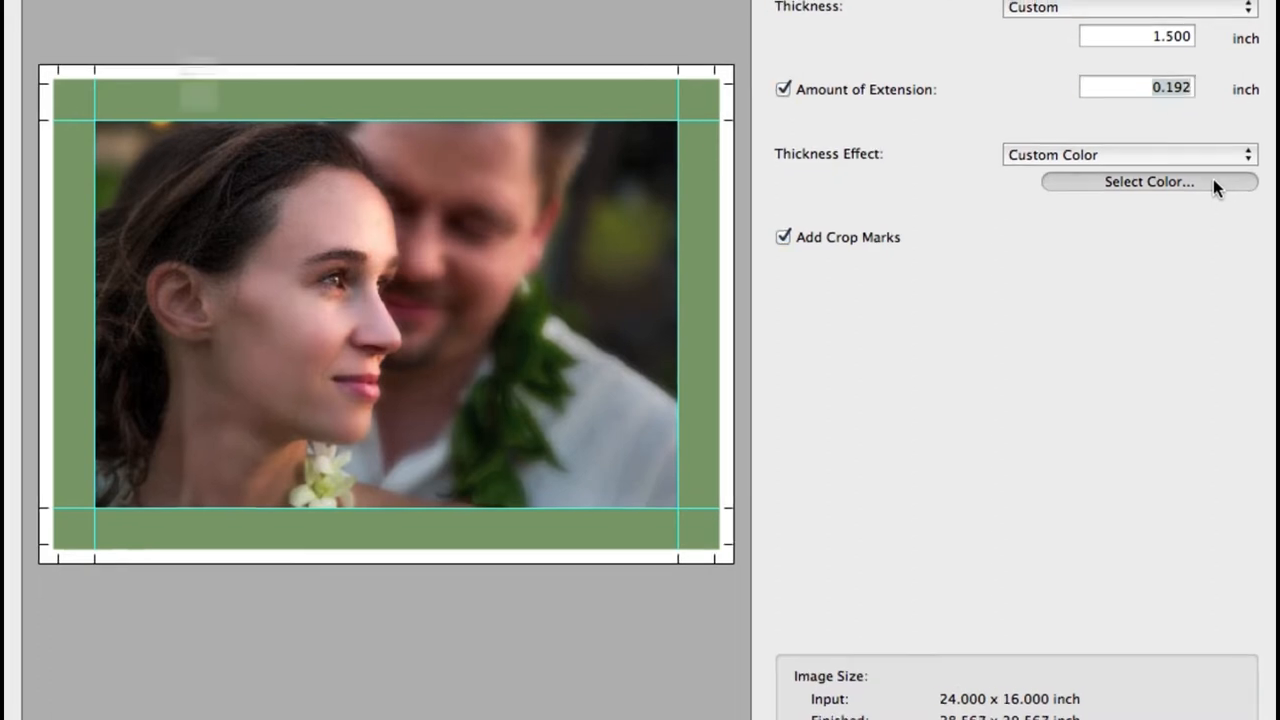
left_click(1148, 180)
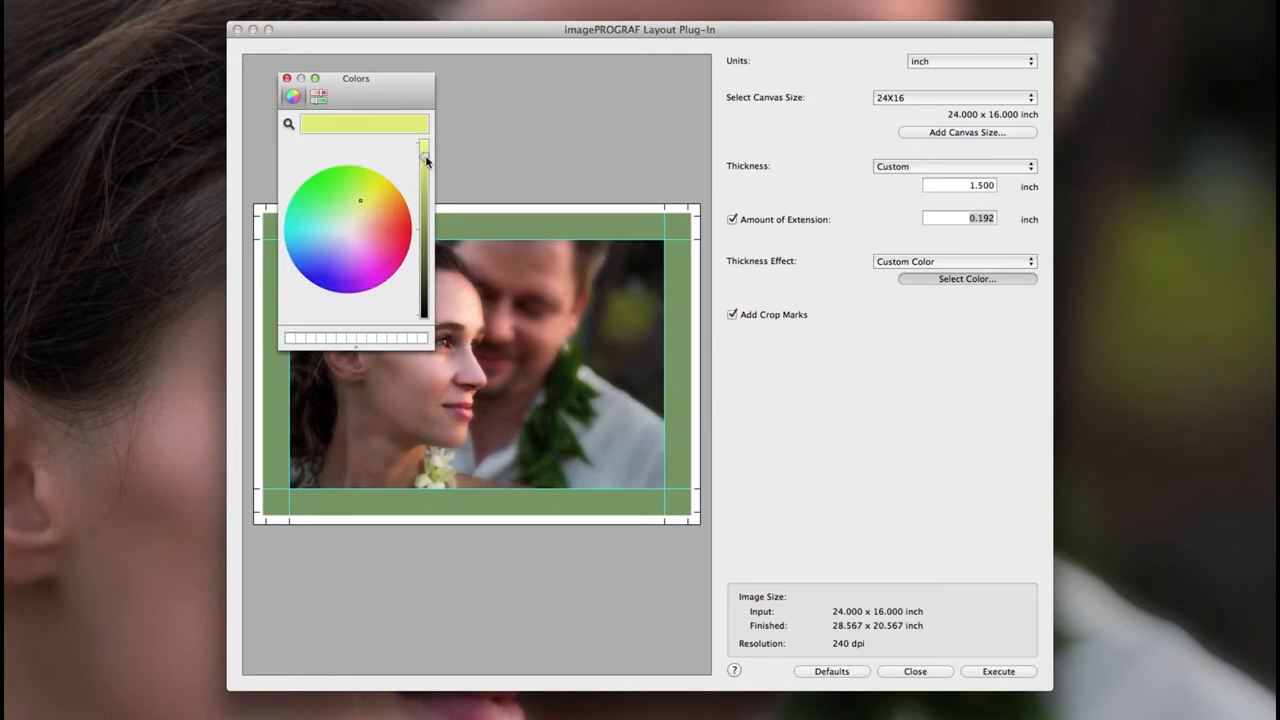
left_click(318, 96)
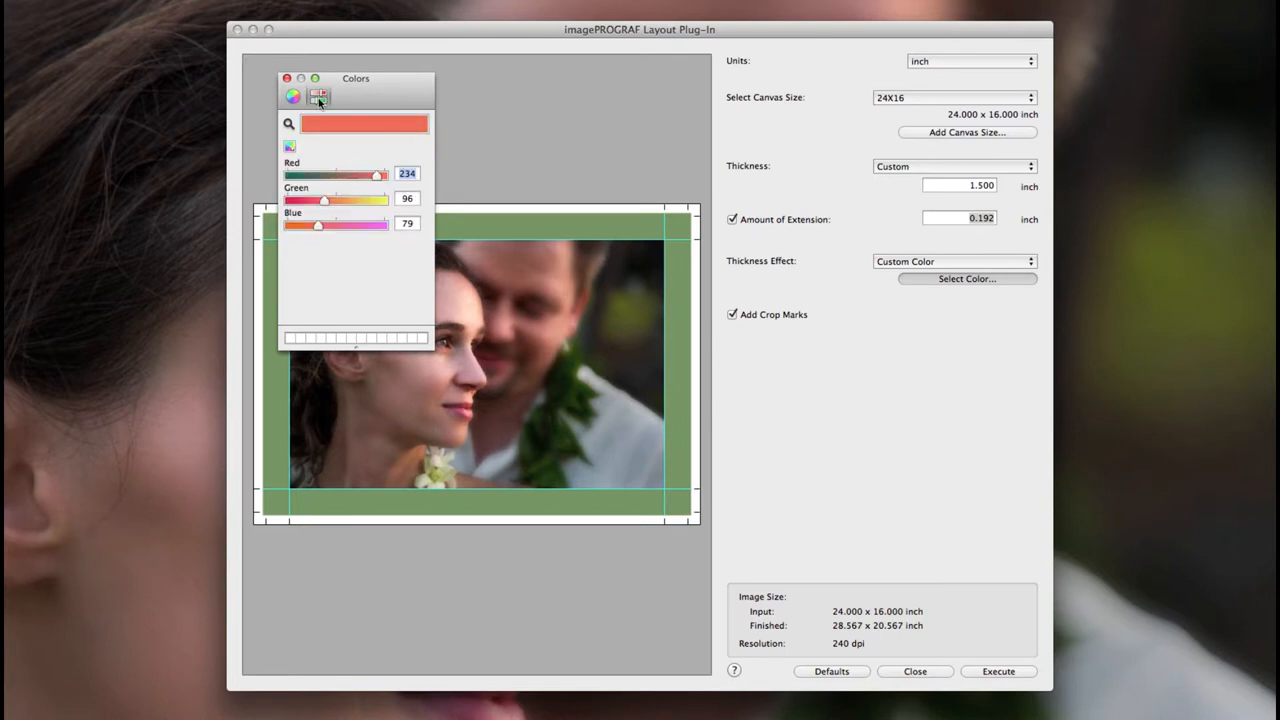
left_click_drag(378, 174, 358, 174)
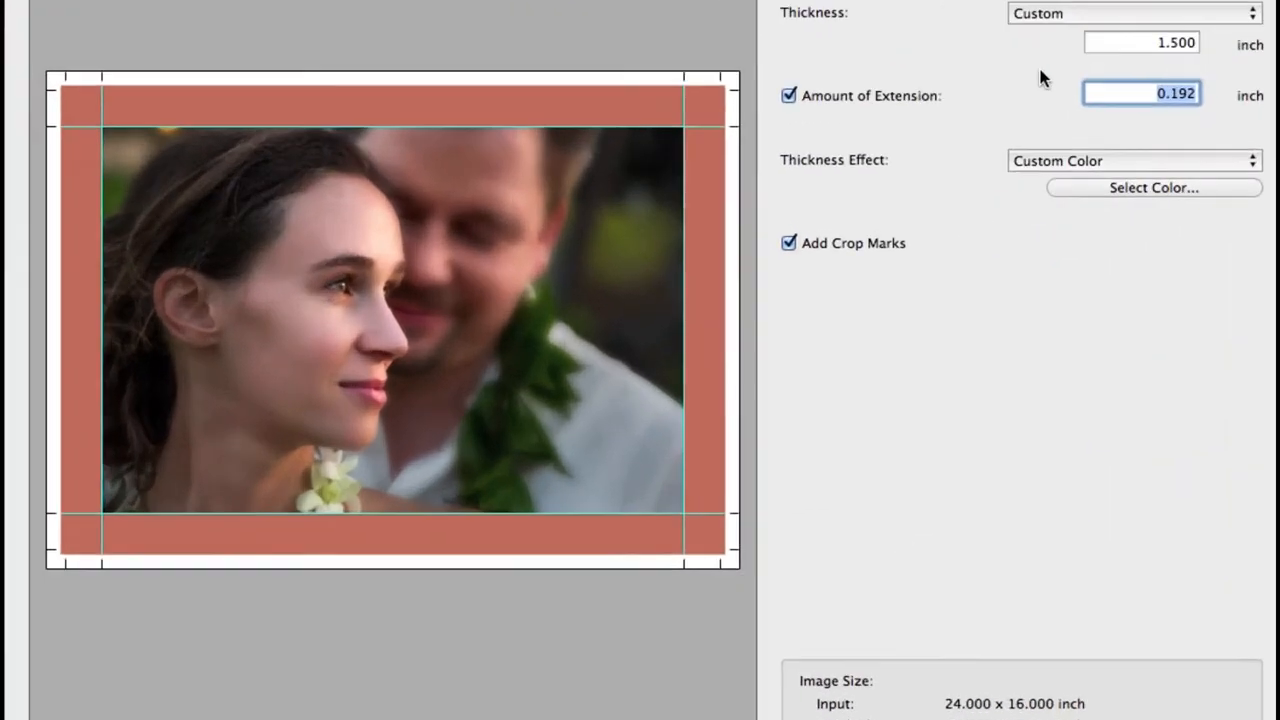
Toggle Add Crop Marks off and back on so crop marks stay enabled
left_click(788, 244)
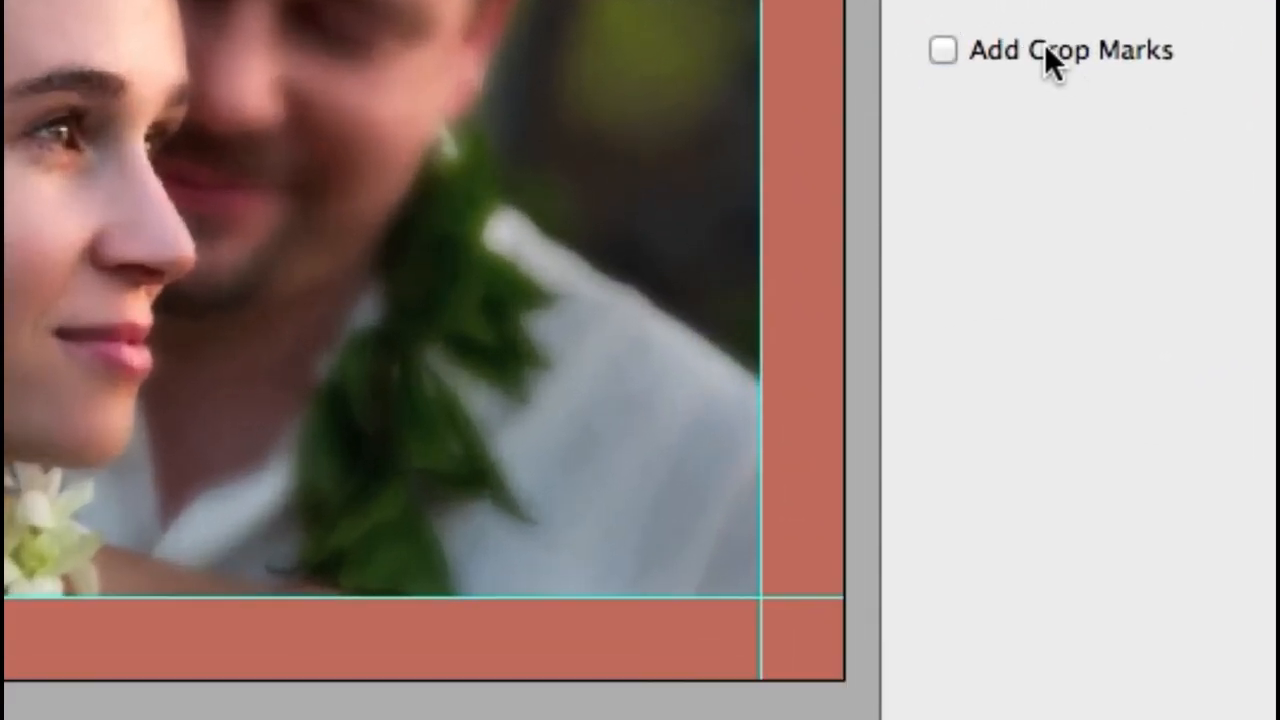
left_click(940, 50)
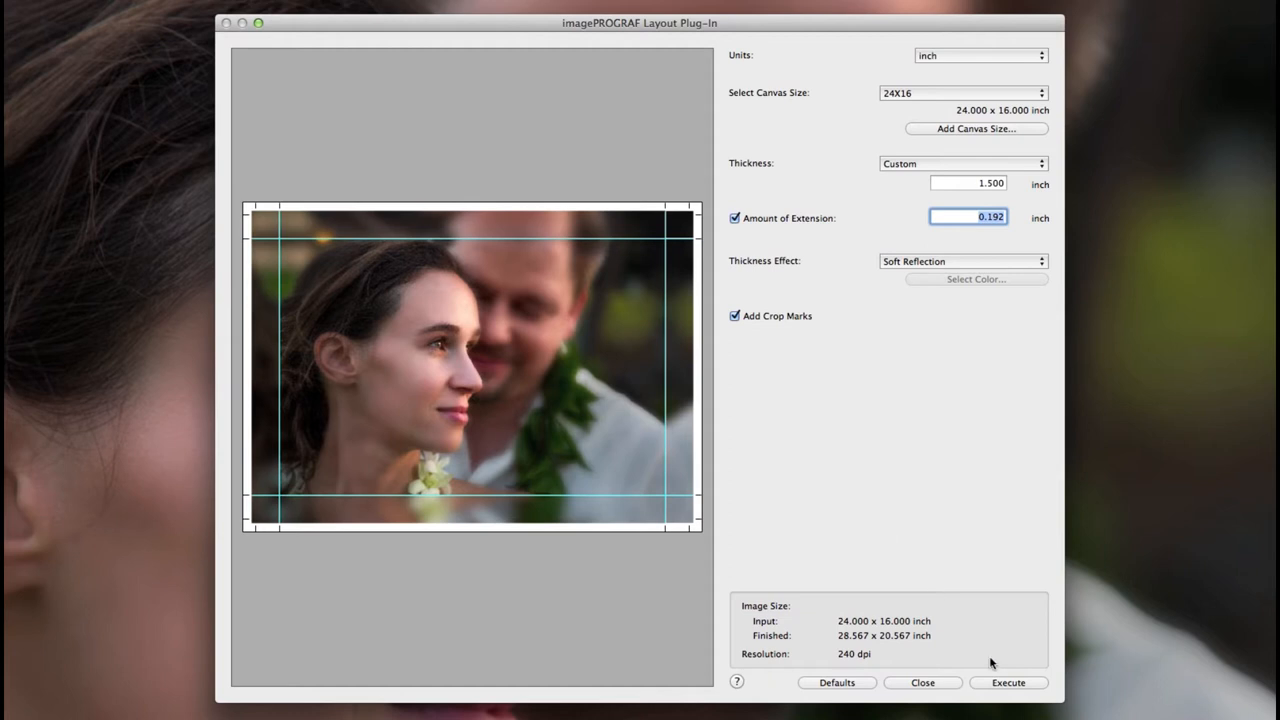
Execute the layout and send it to the iPF6450 print plug-in
left_click(1008, 682)
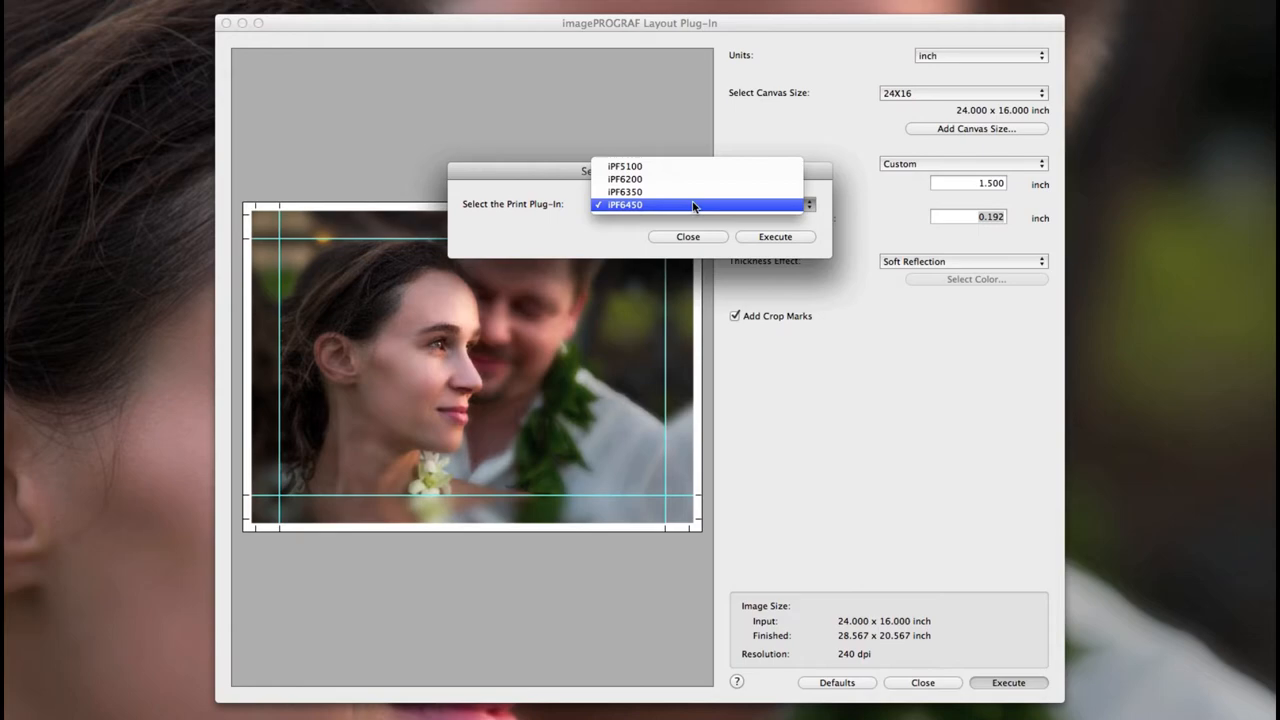
left_click(776, 236)
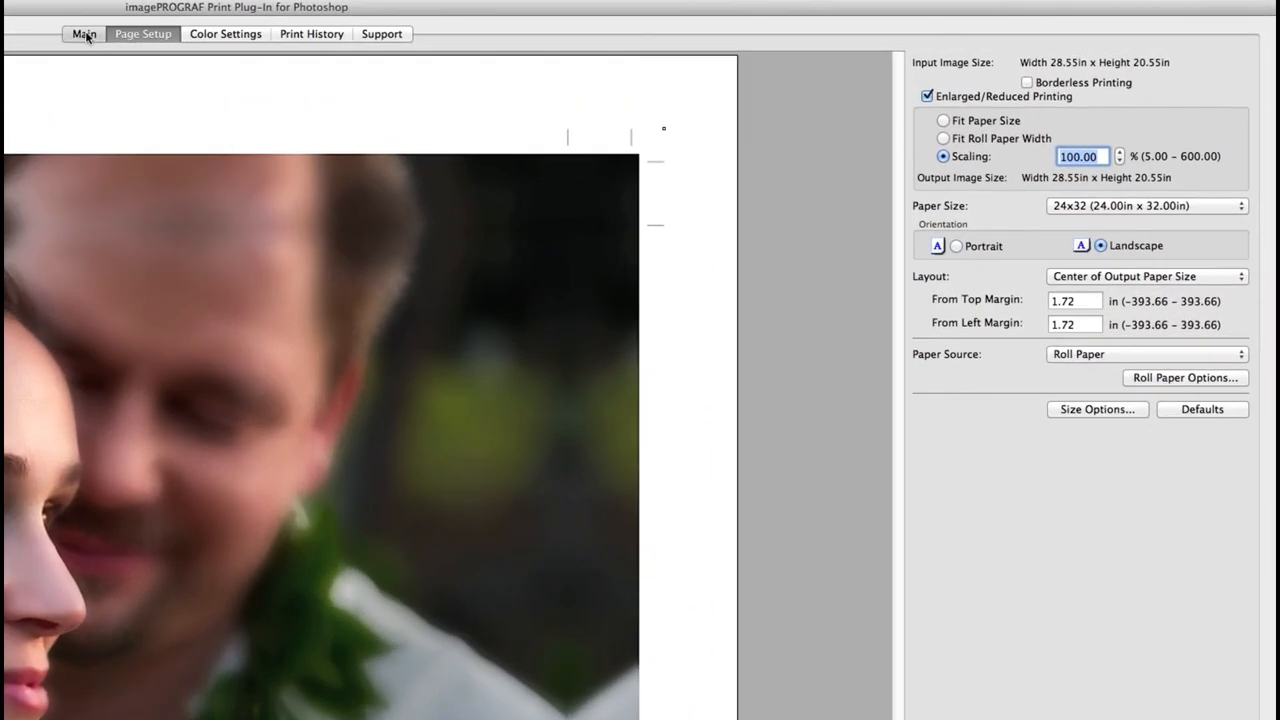
Choose a Canon canvas media type on the Main settings
left_click(84, 32)
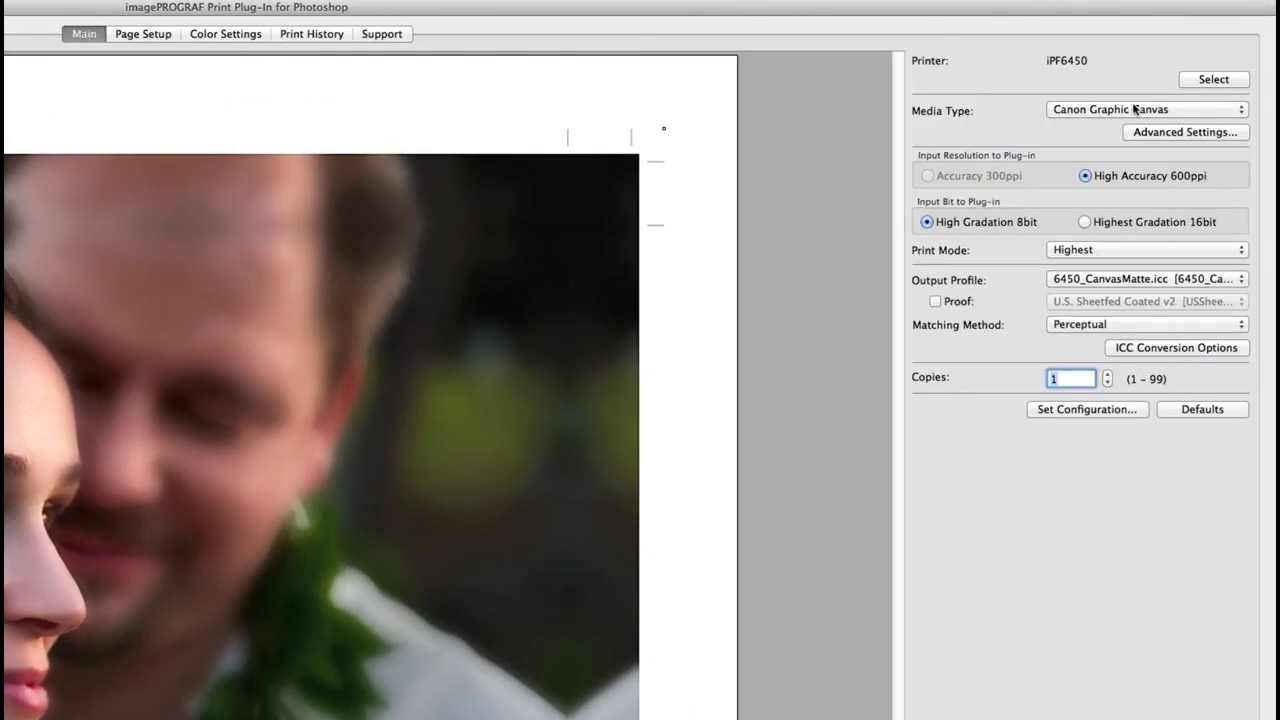
left_click(1146, 108)
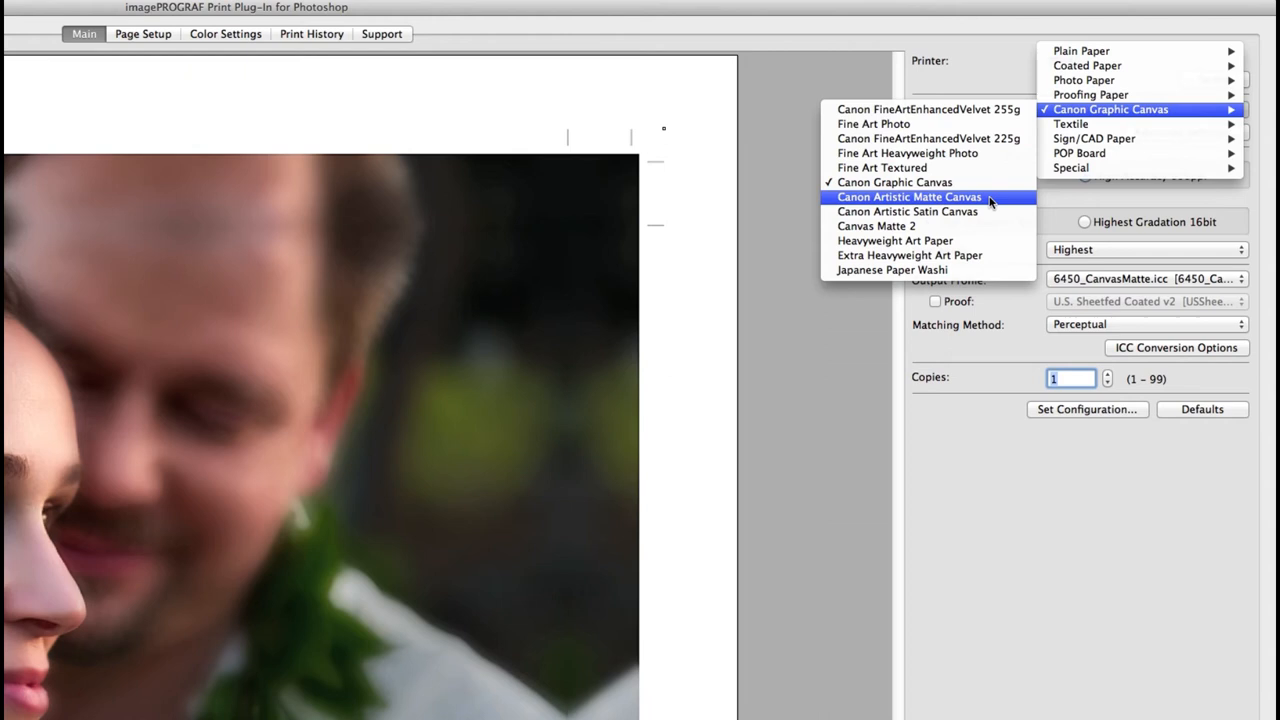
On Page Setup, set the paper size to 24x32 and review the Size Options
left_click(142, 32)
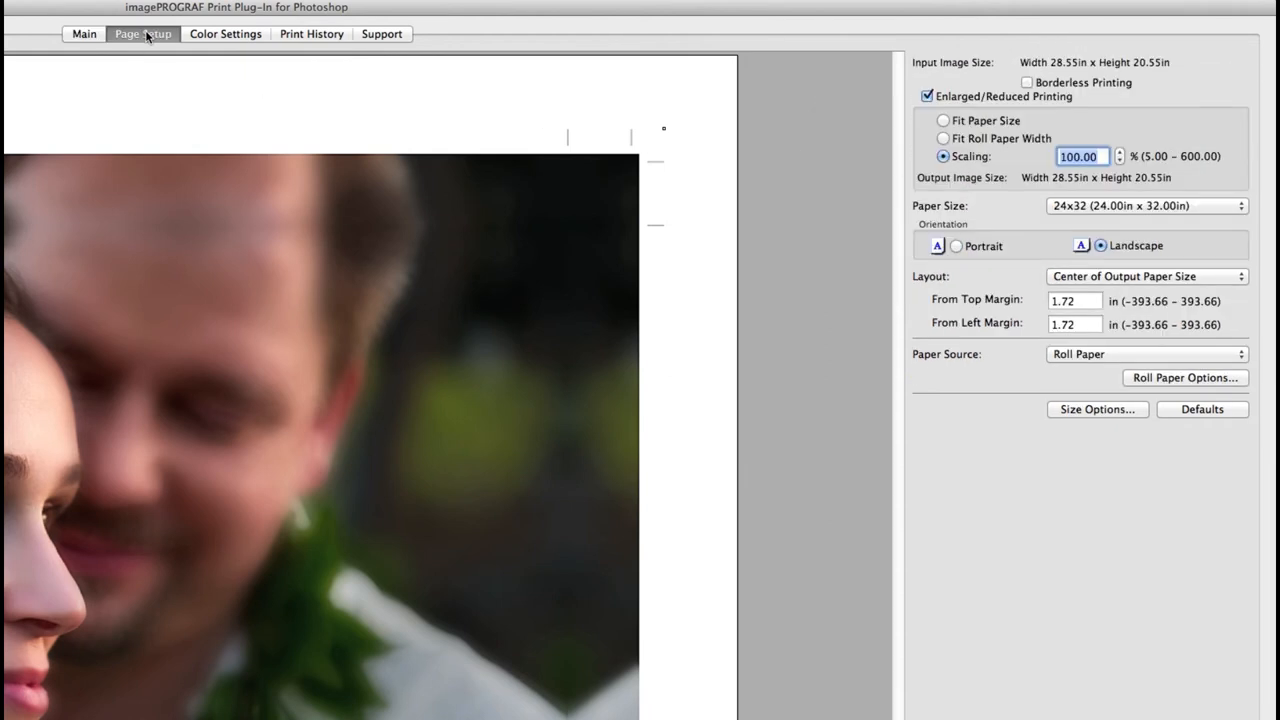
mouse_move(1104, 212)
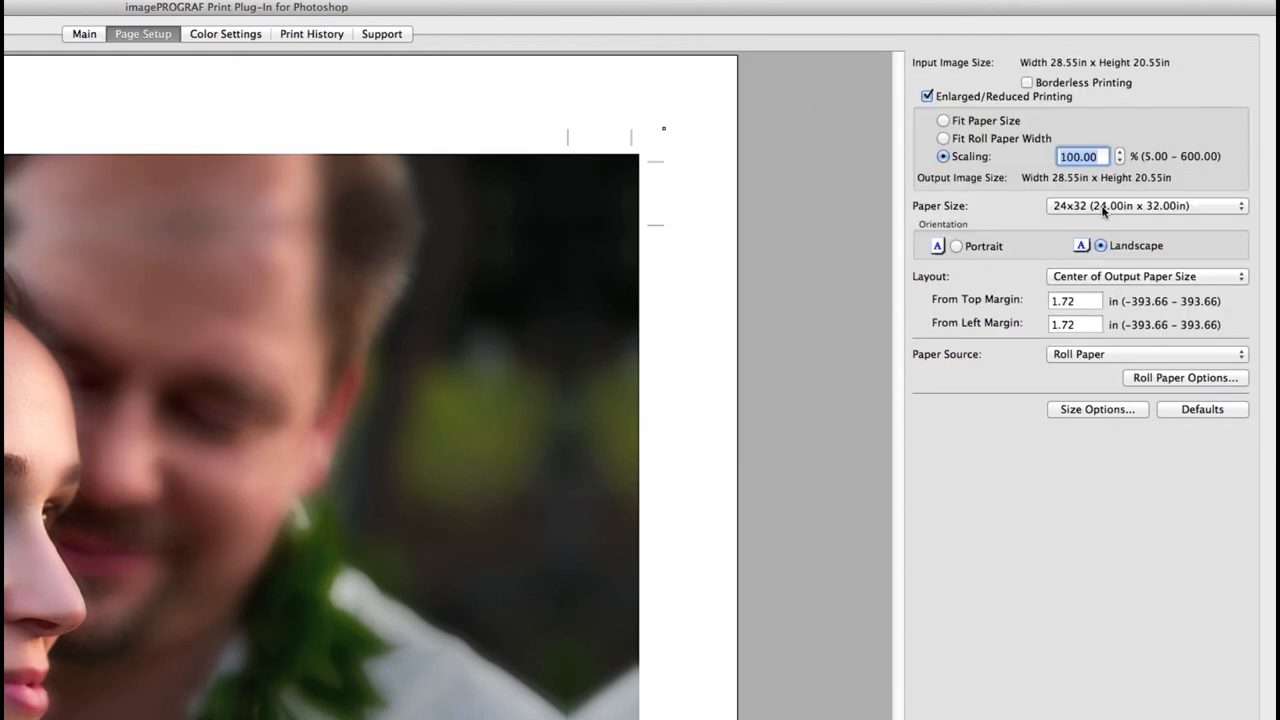
left_click(1148, 204)
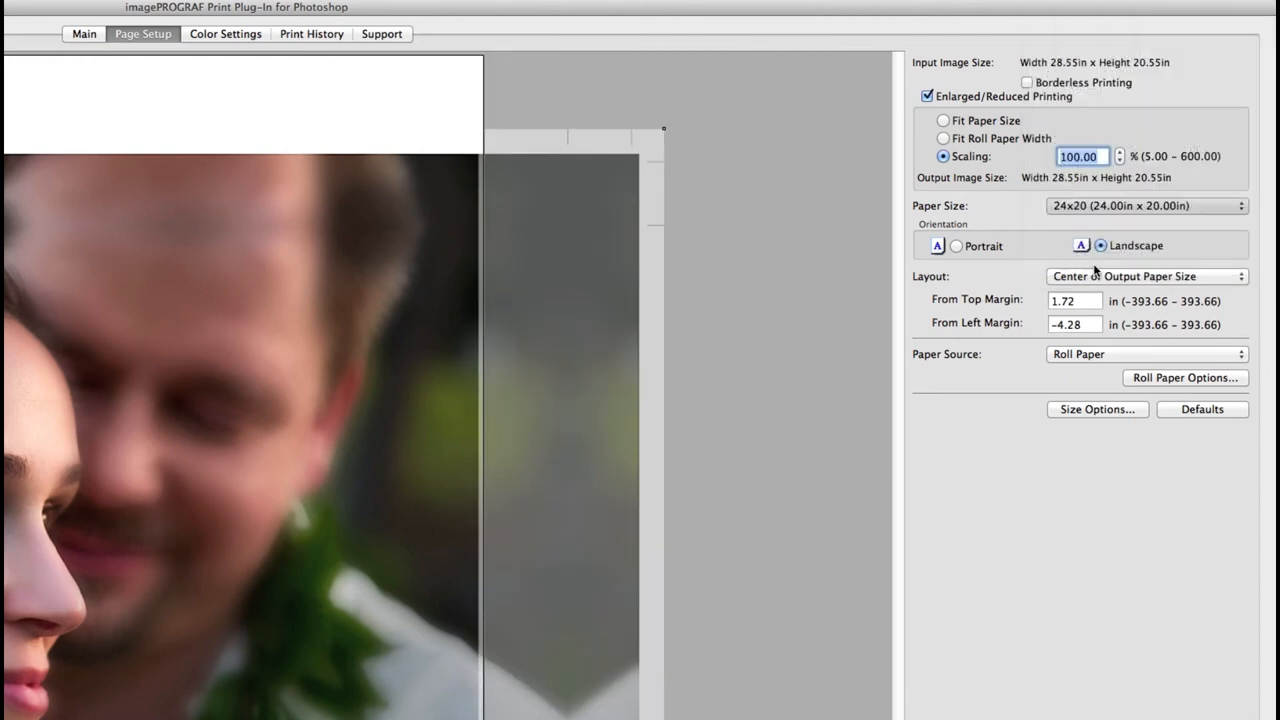
left_click(1144, 204)
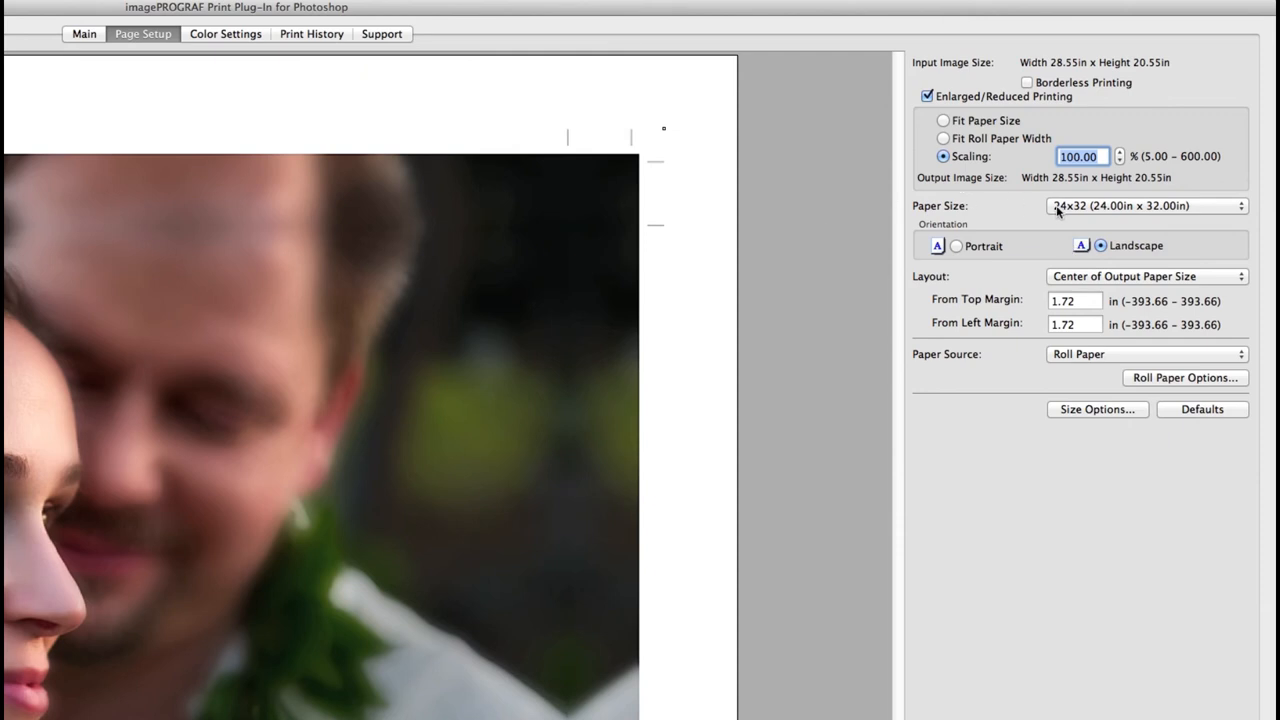
mouse_move(1088, 288)
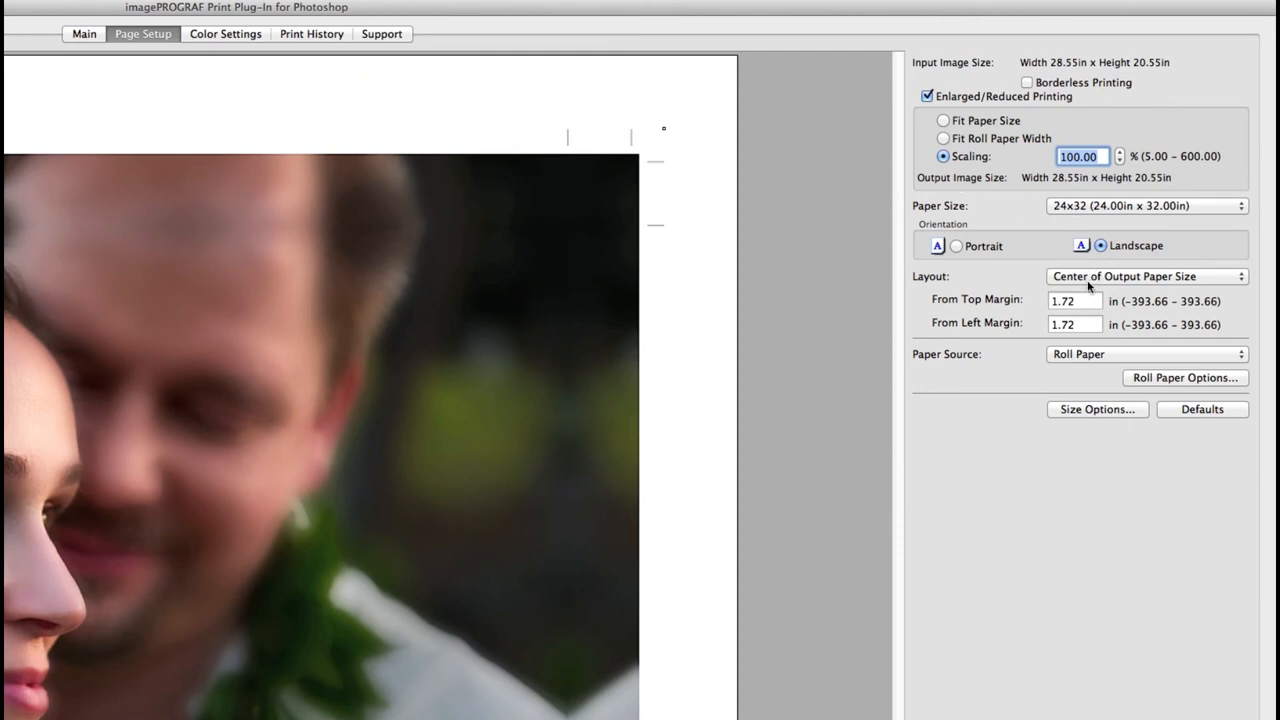
left_click(1096, 408)
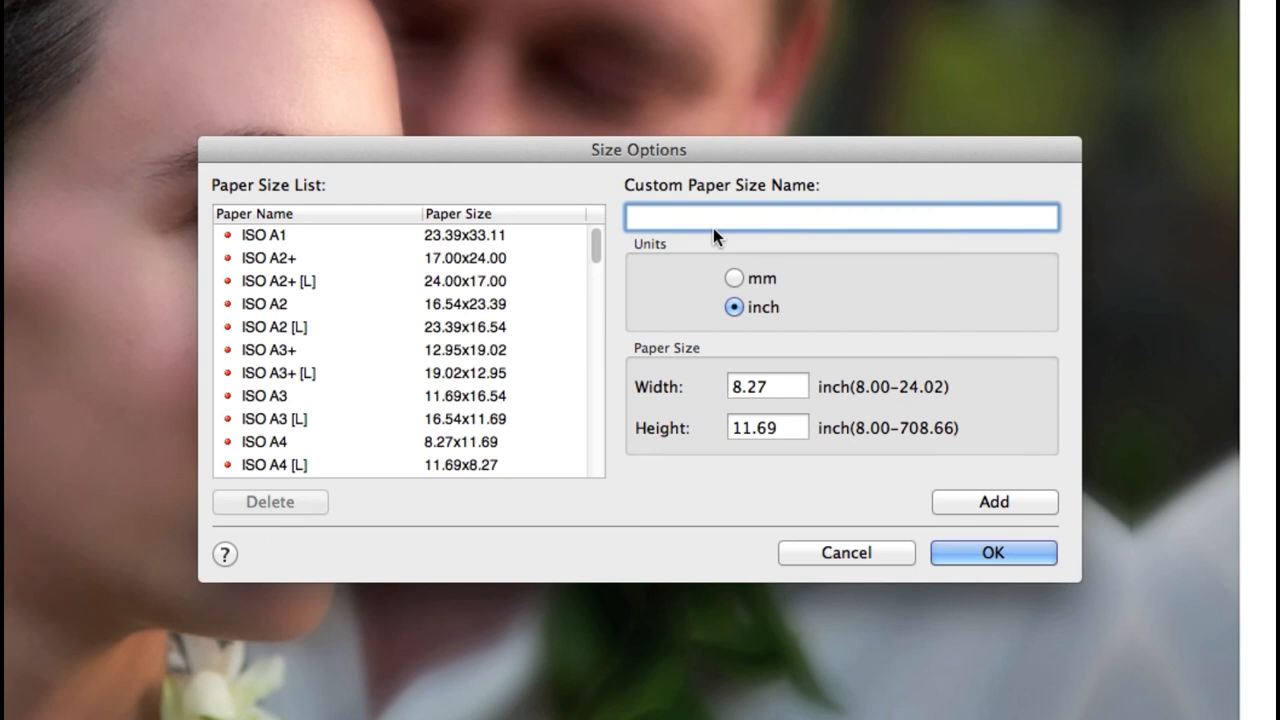
left_click(992, 552)
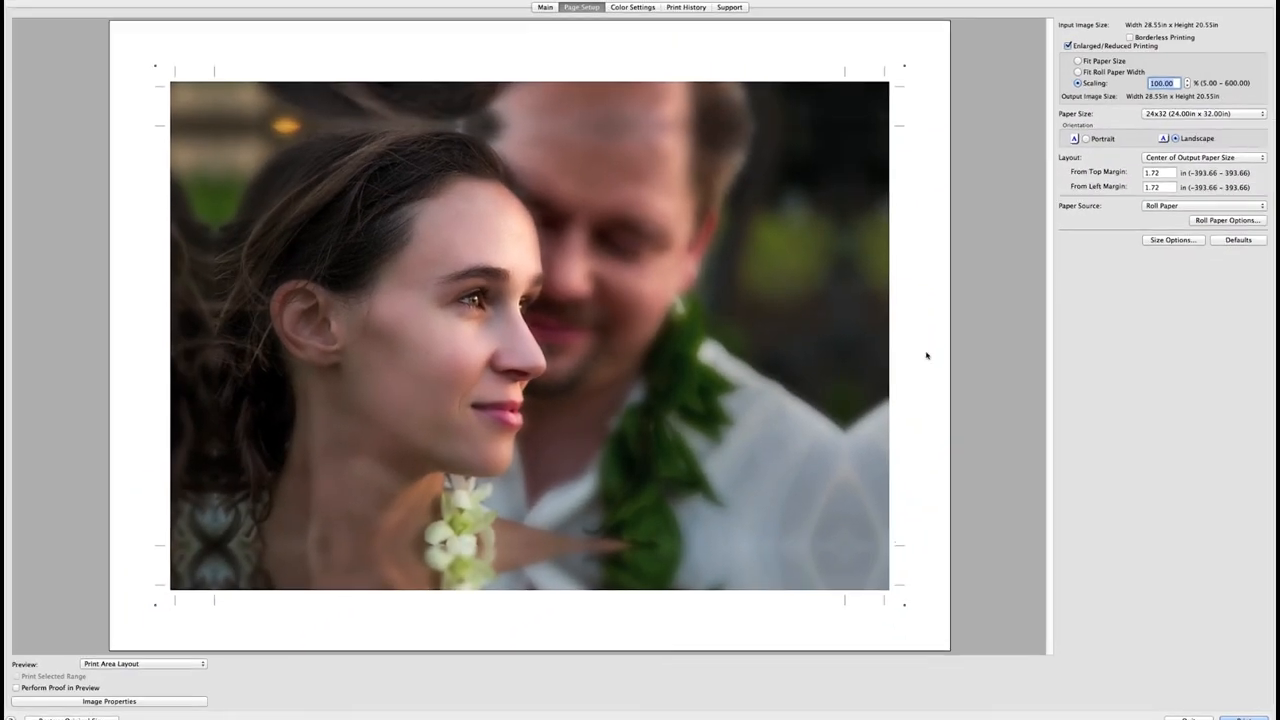